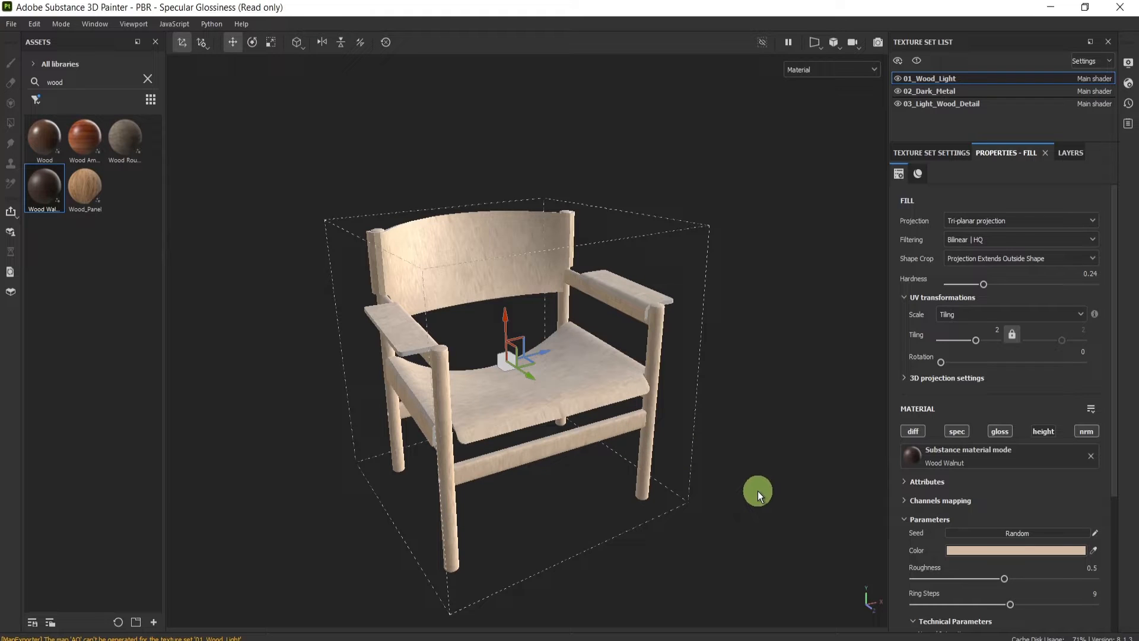
mouse_move(775, 466)
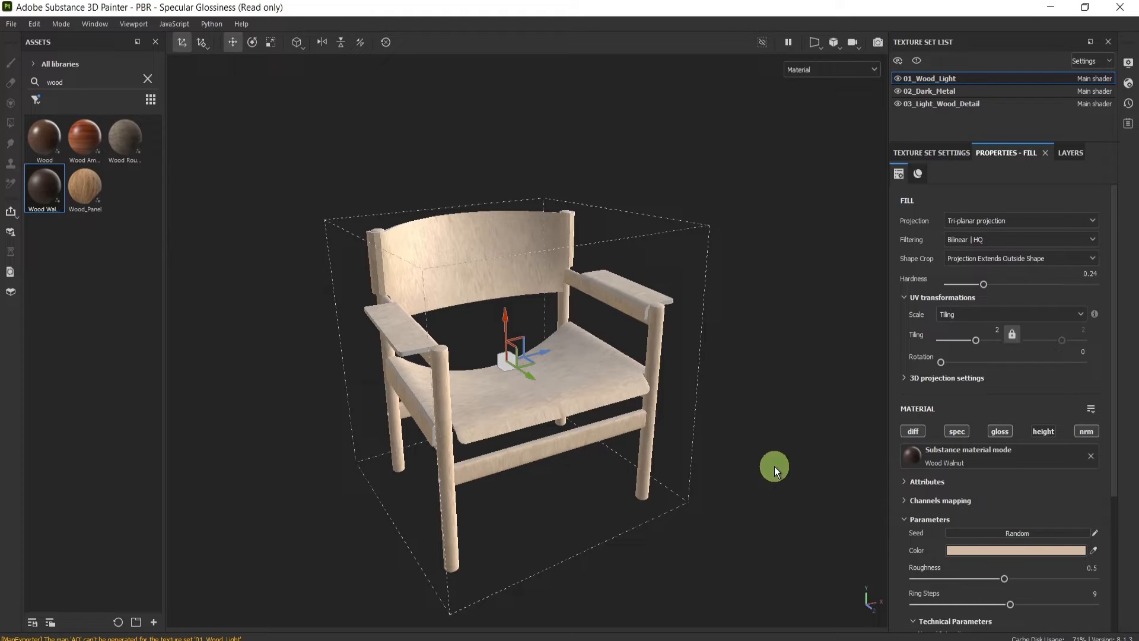
mouse_move(786, 366)
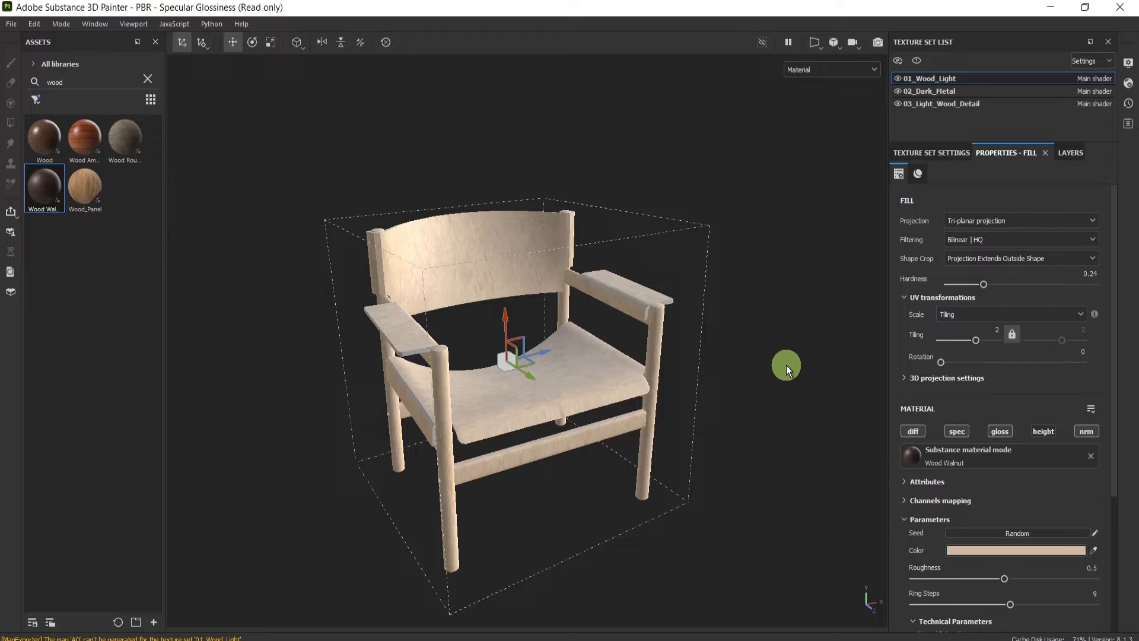
mouse_move(774, 337)
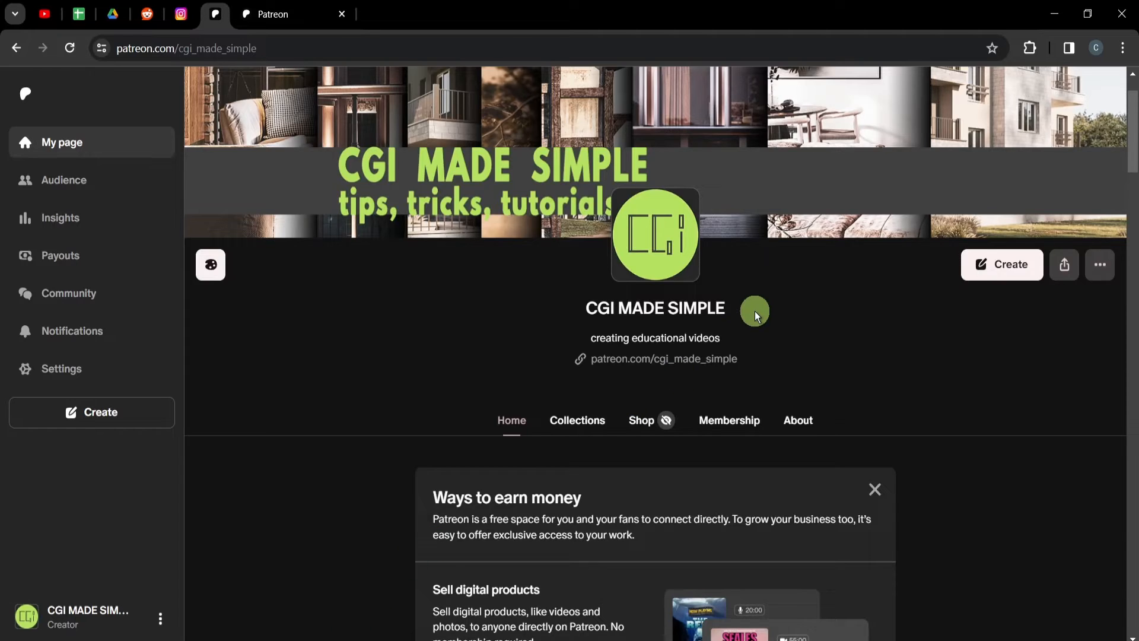
- Scroll the Patreon creator page down to the Latest posts section
scroll(down, 3)
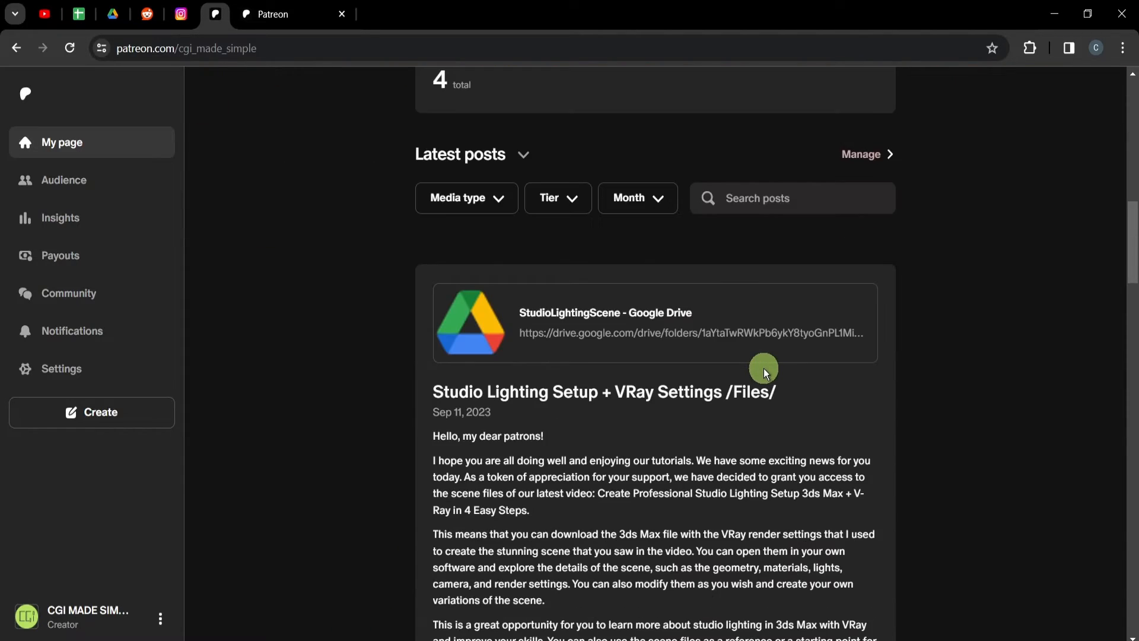
scroll(down, 3)
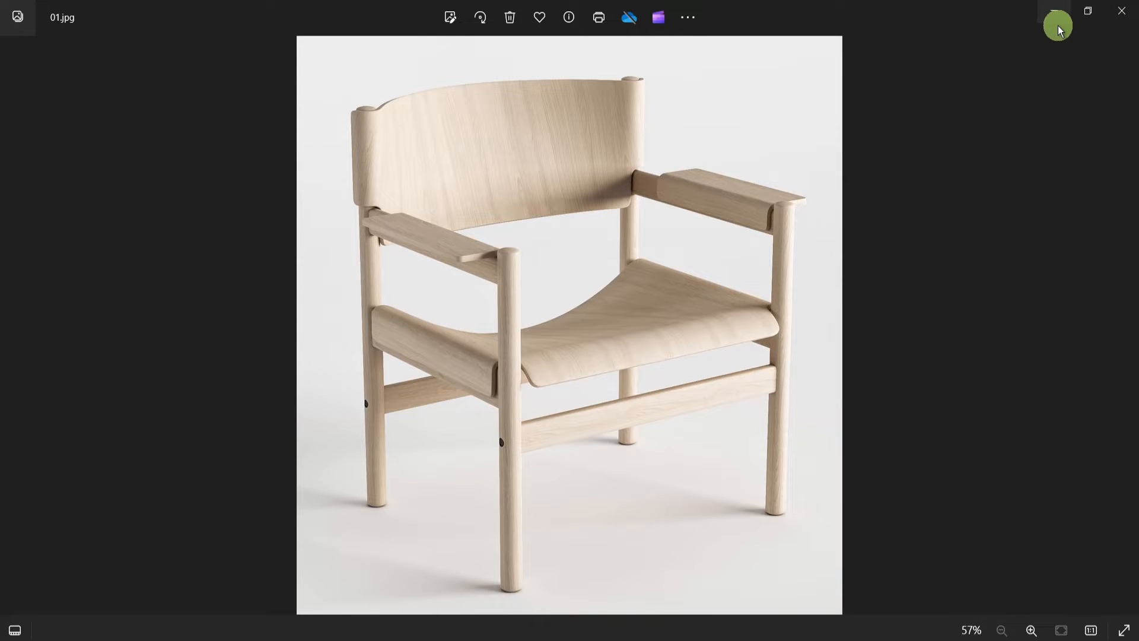
mouse_move(997, 104)
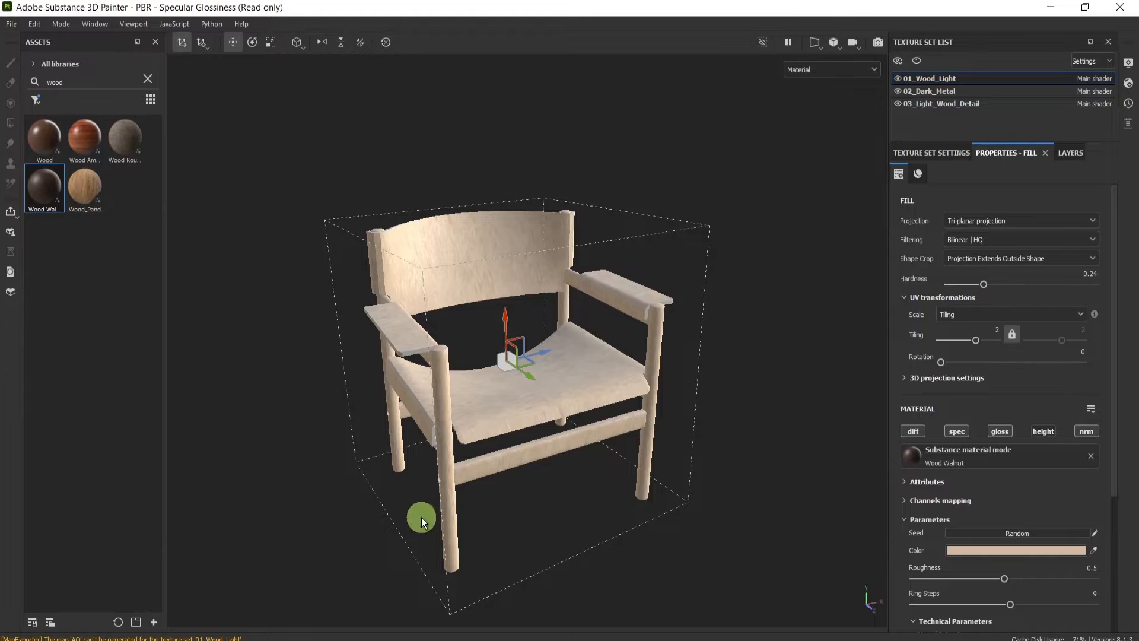
mouse_move(746, 384)
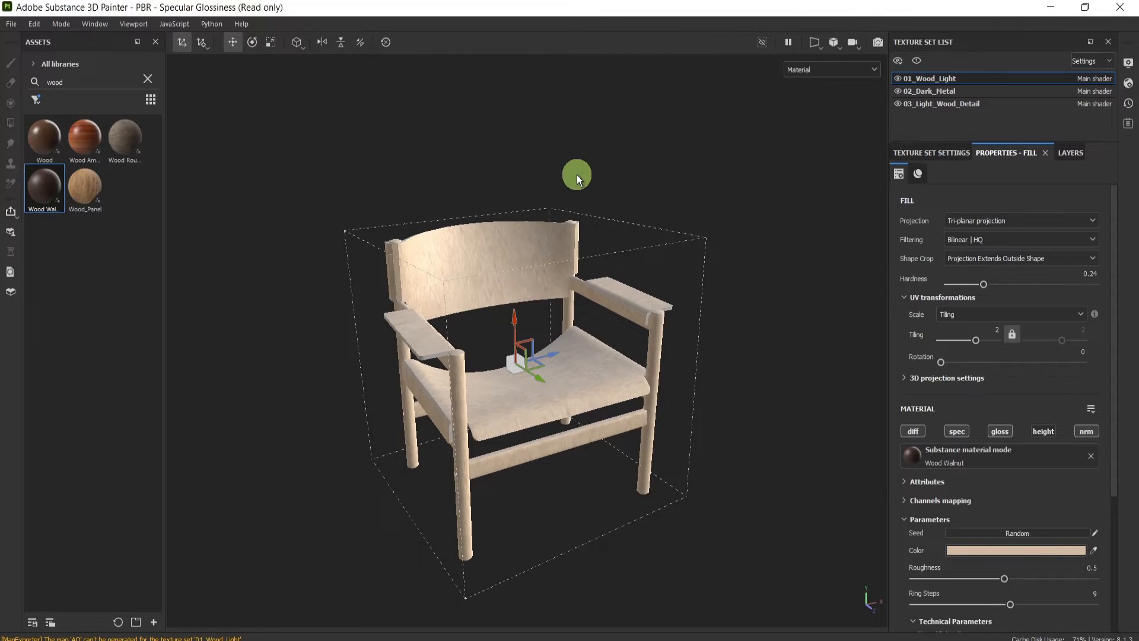
- Bring up Export Textures and review the 01_PBR Metallic Roughness template's Diffuse, Normal and Height maps
click(11, 23)
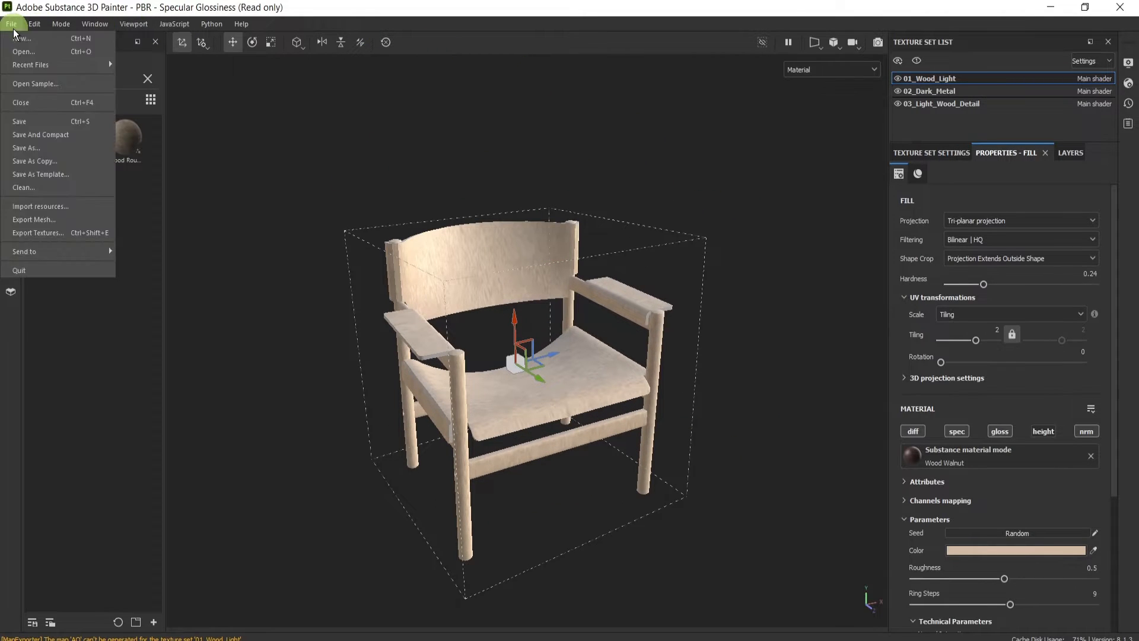
mouse_move(51, 233)
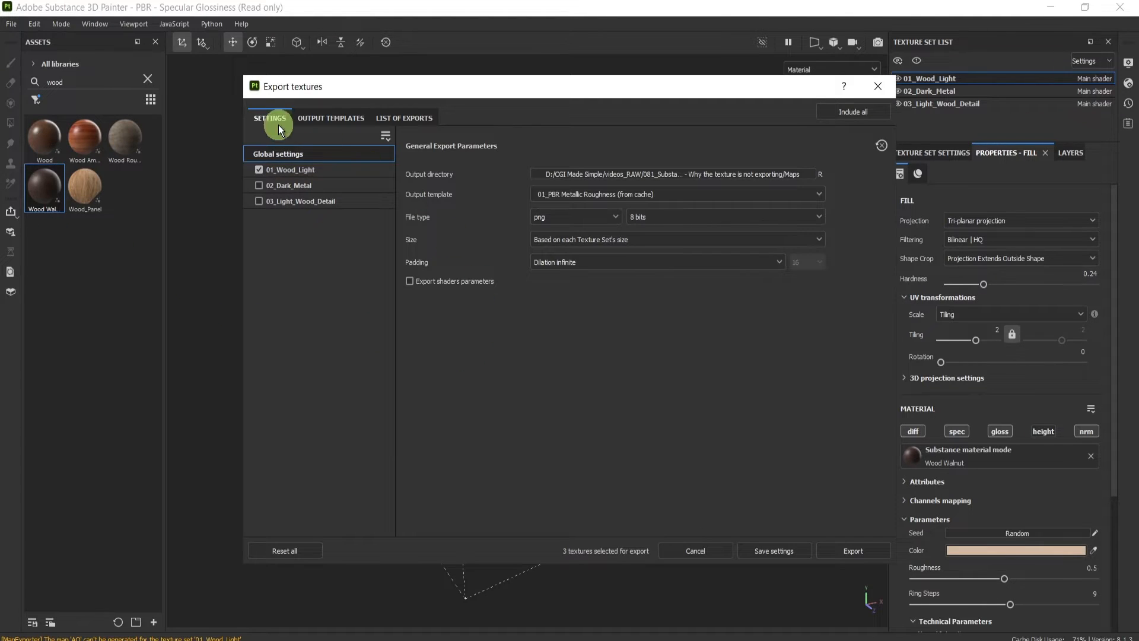
mouse_move(519, 379)
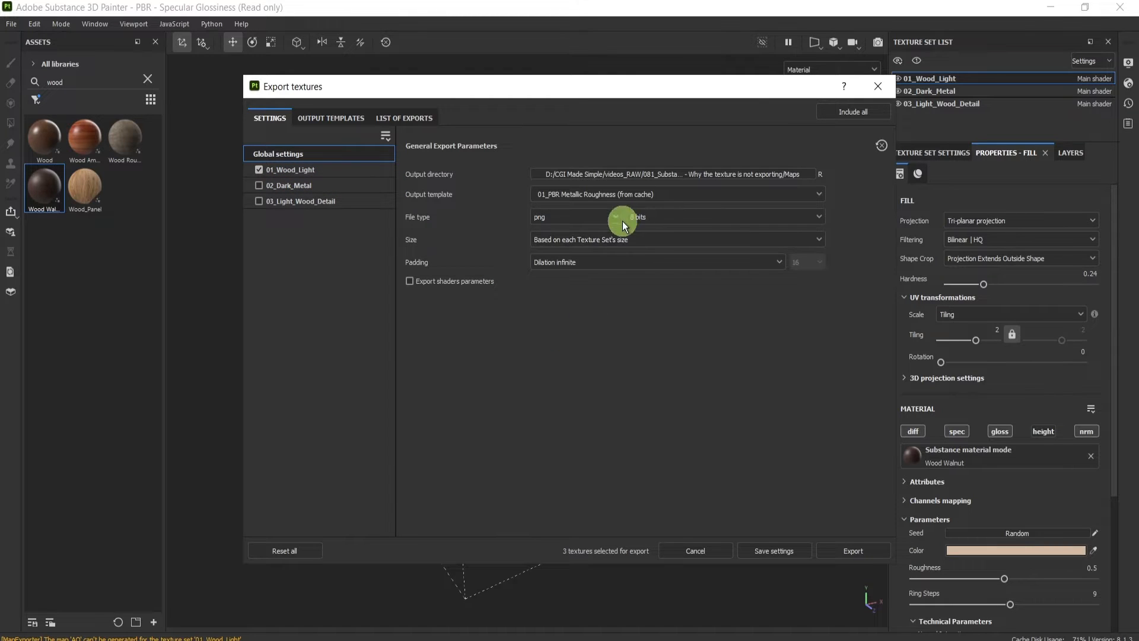
click(330, 117)
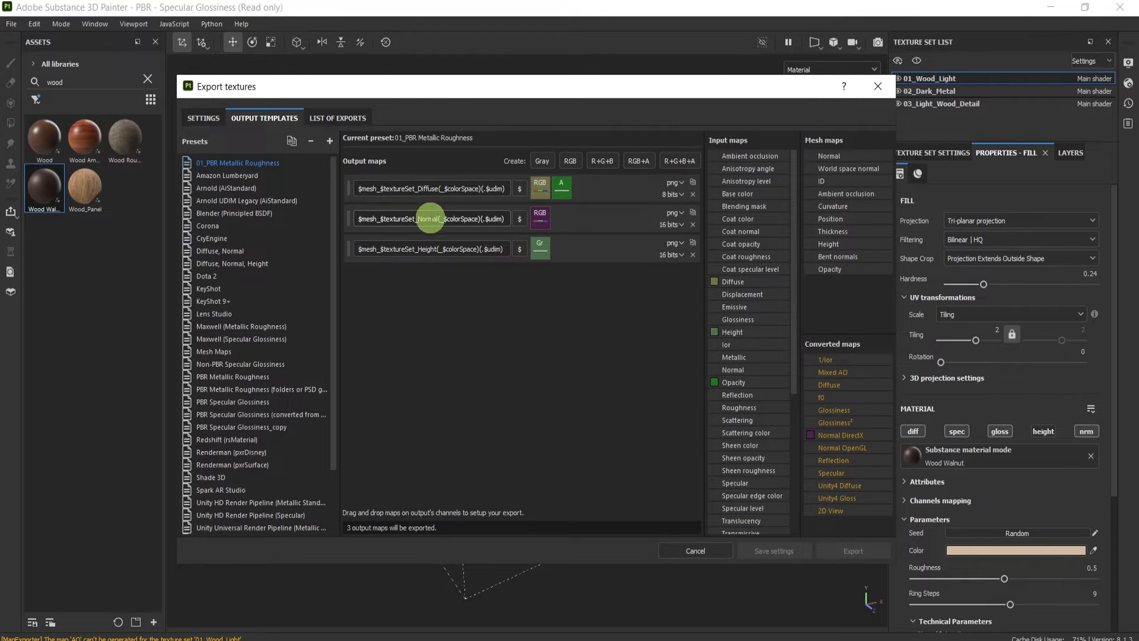
mouse_move(669, 425)
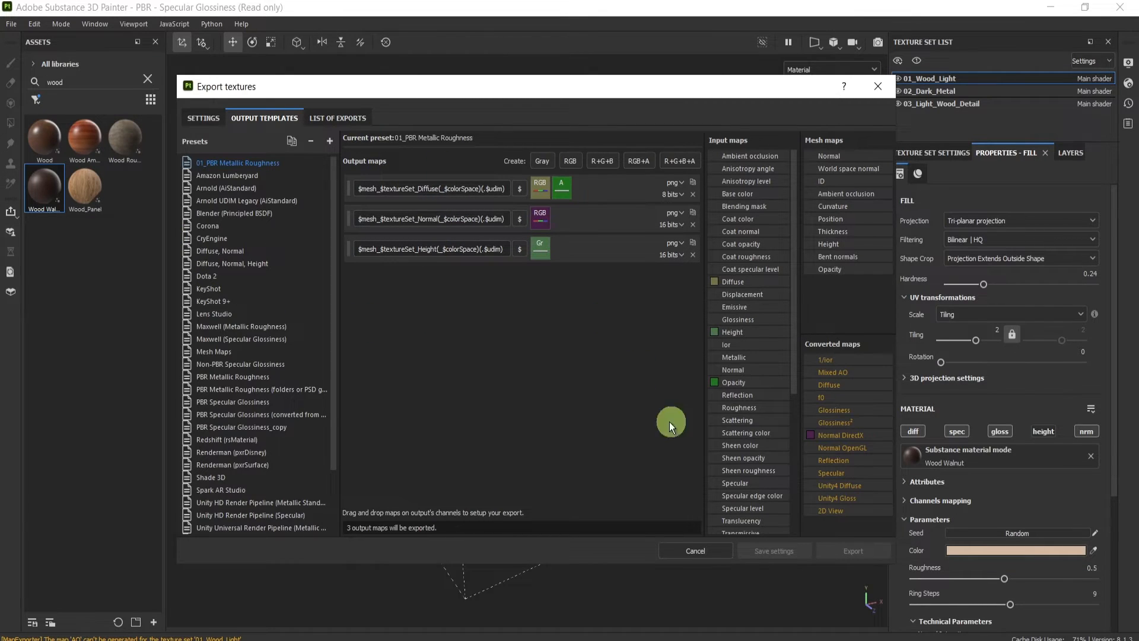
- Export the 01_Wood_Light Diffuse, Height and Normal maps from the List of Exports
click(337, 117)
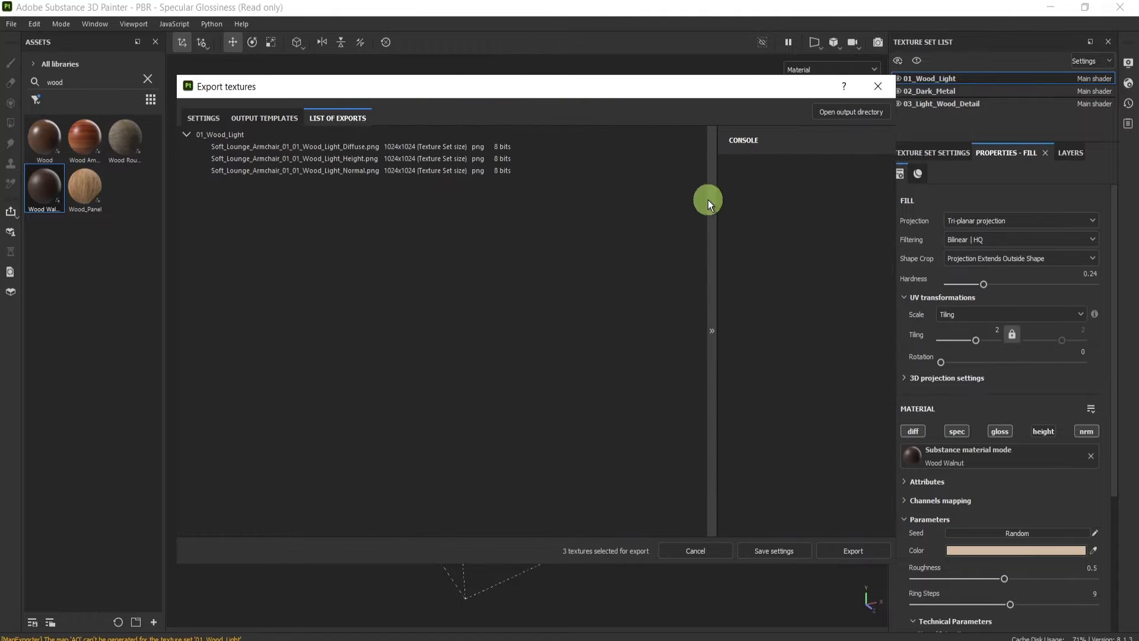
mouse_move(853, 550)
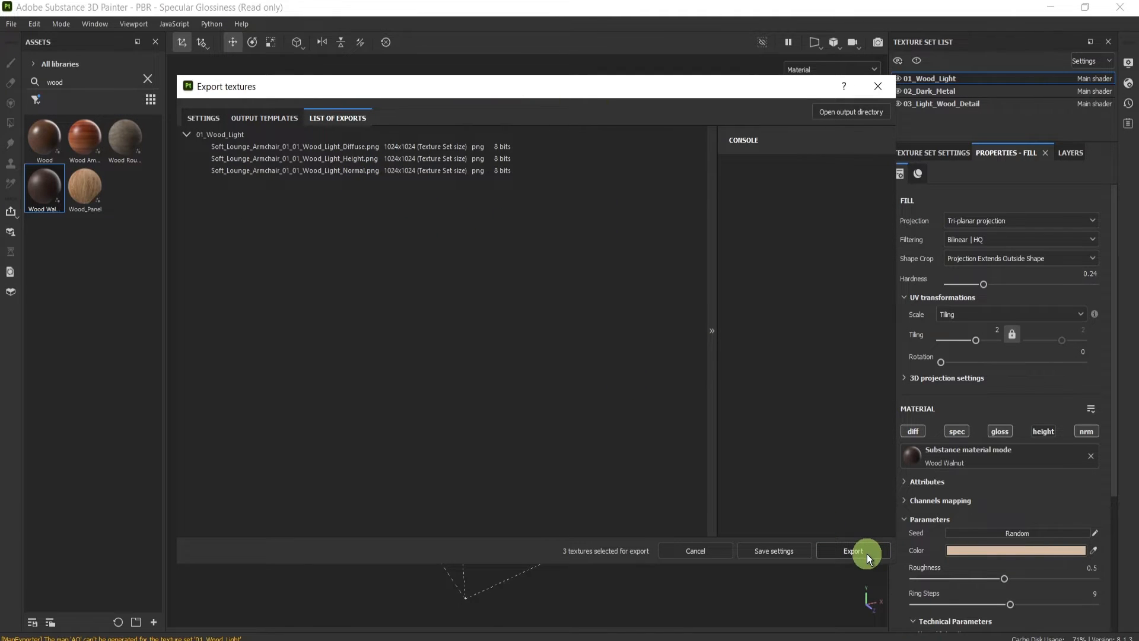
click(852, 550)
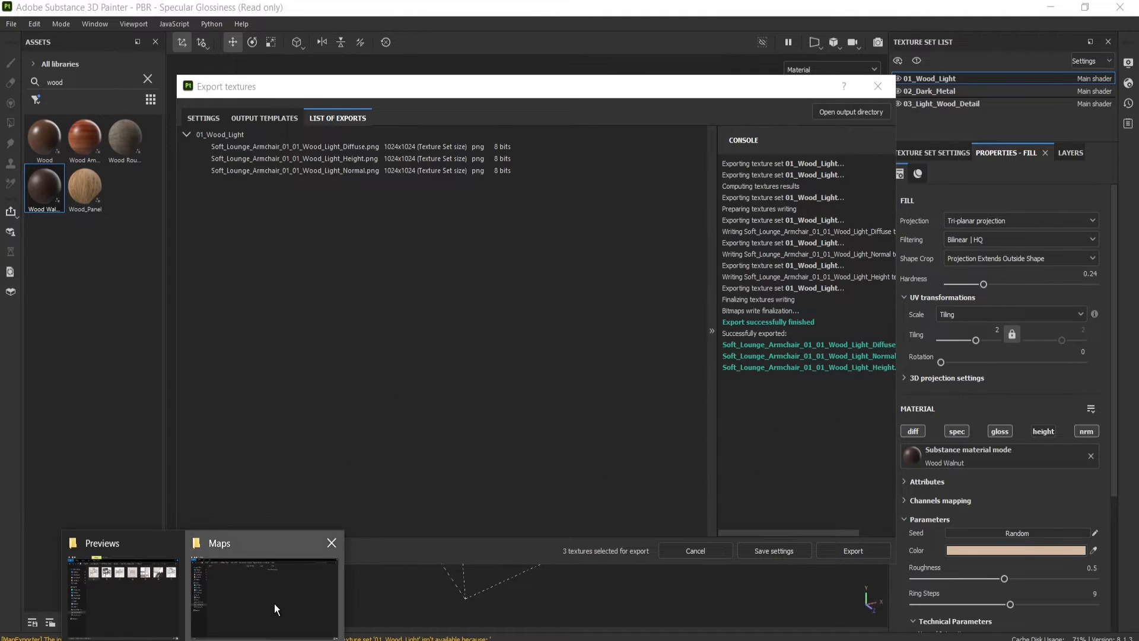
- Show the Maps folder with the three exported Wood Light PNGs
click(263, 590)
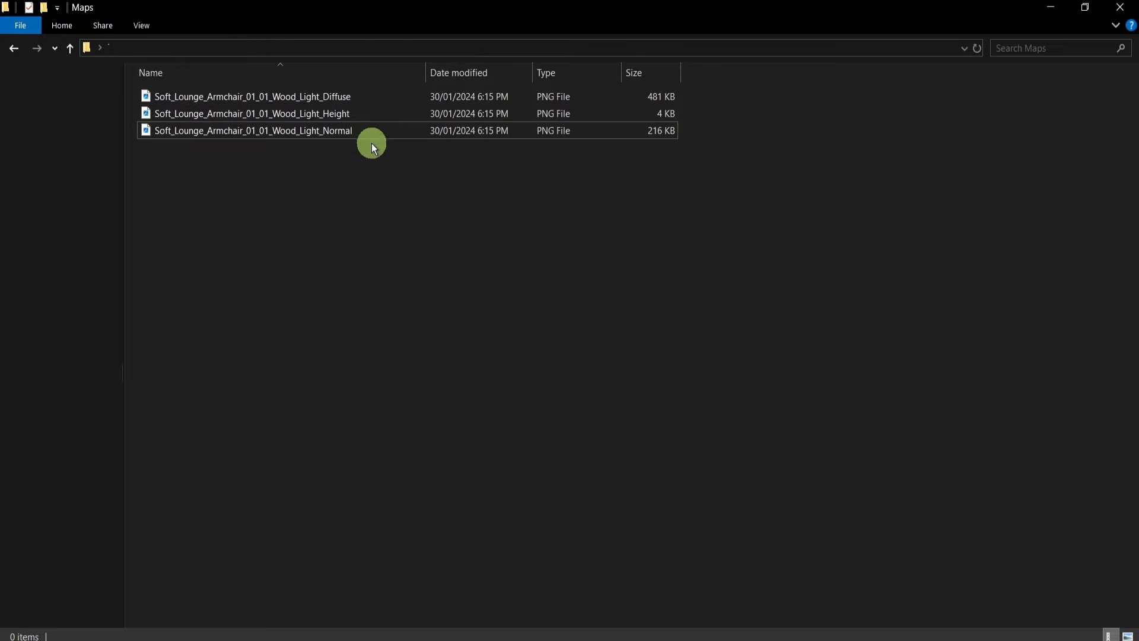
mouse_move(395, 217)
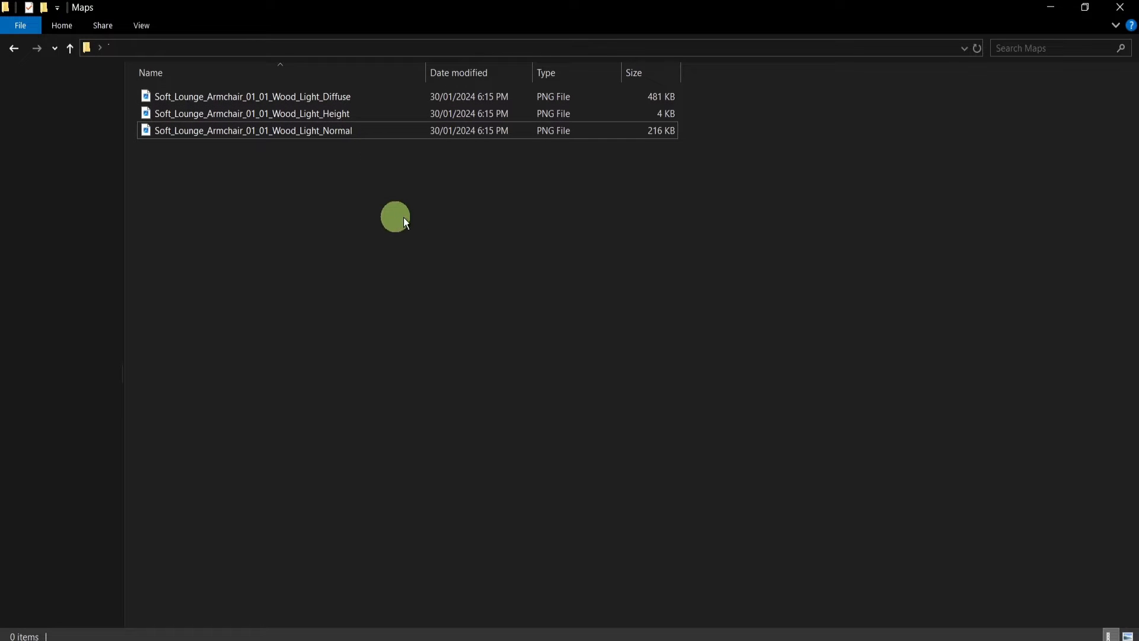
mouse_move(641, 354)
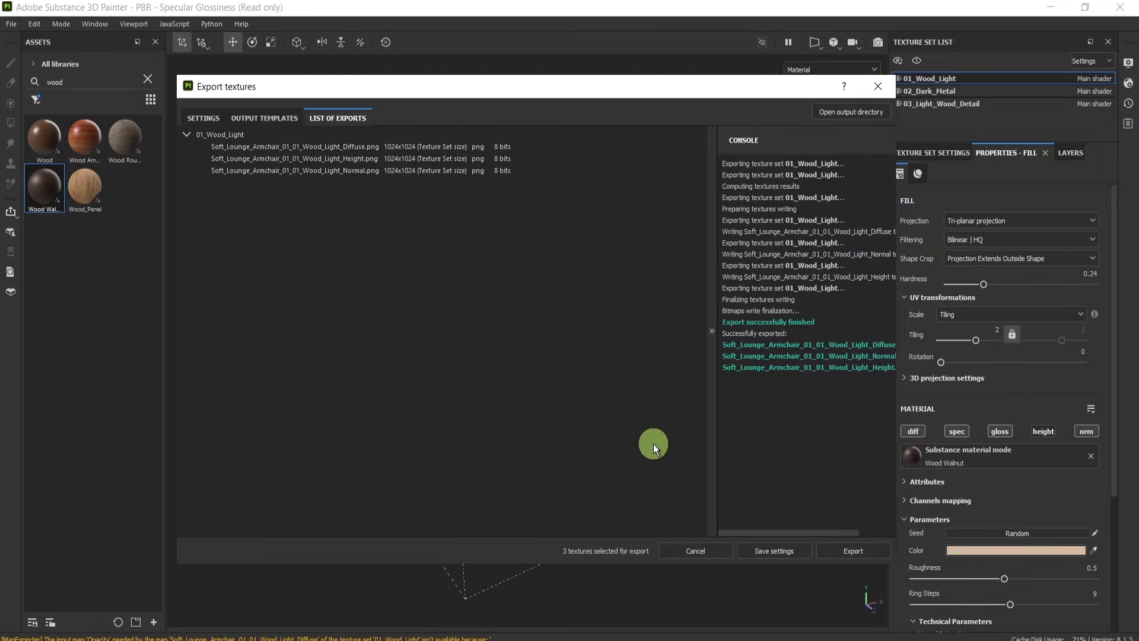
mouse_move(211, 117)
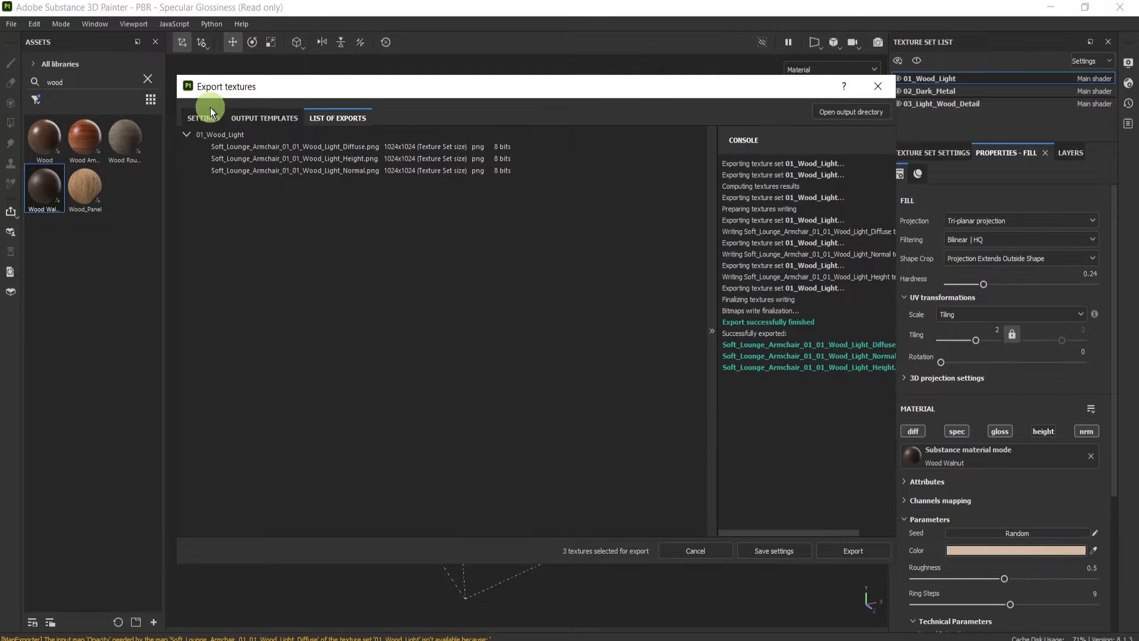
- Return to the Output Templates view listing the Diffuse, Normal and Height maps
click(263, 117)
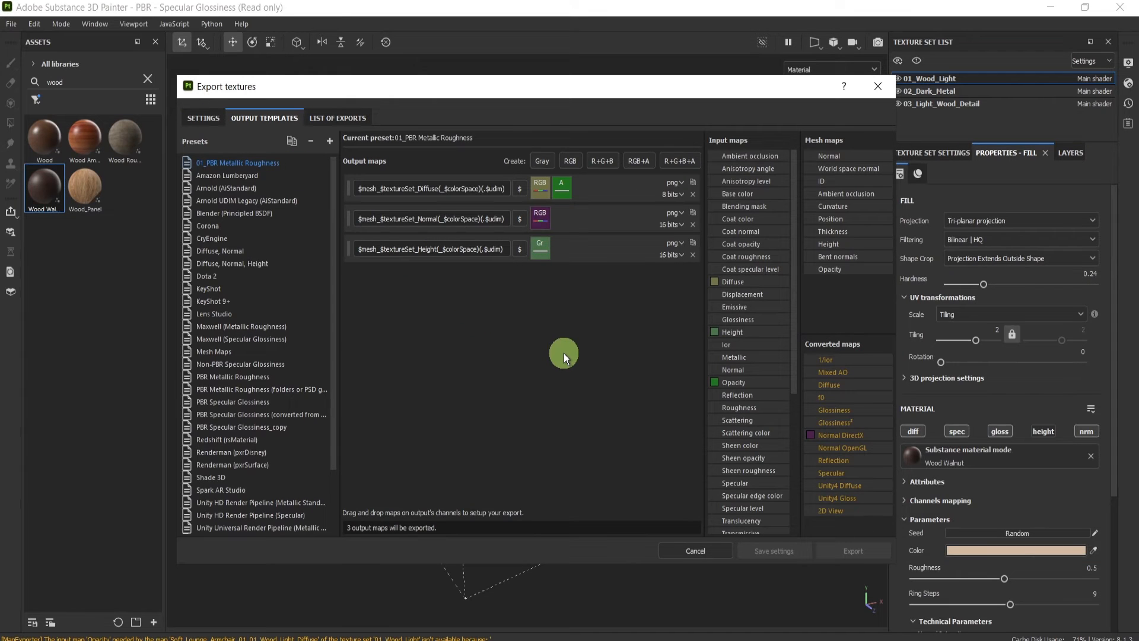
mouse_move(592, 363)
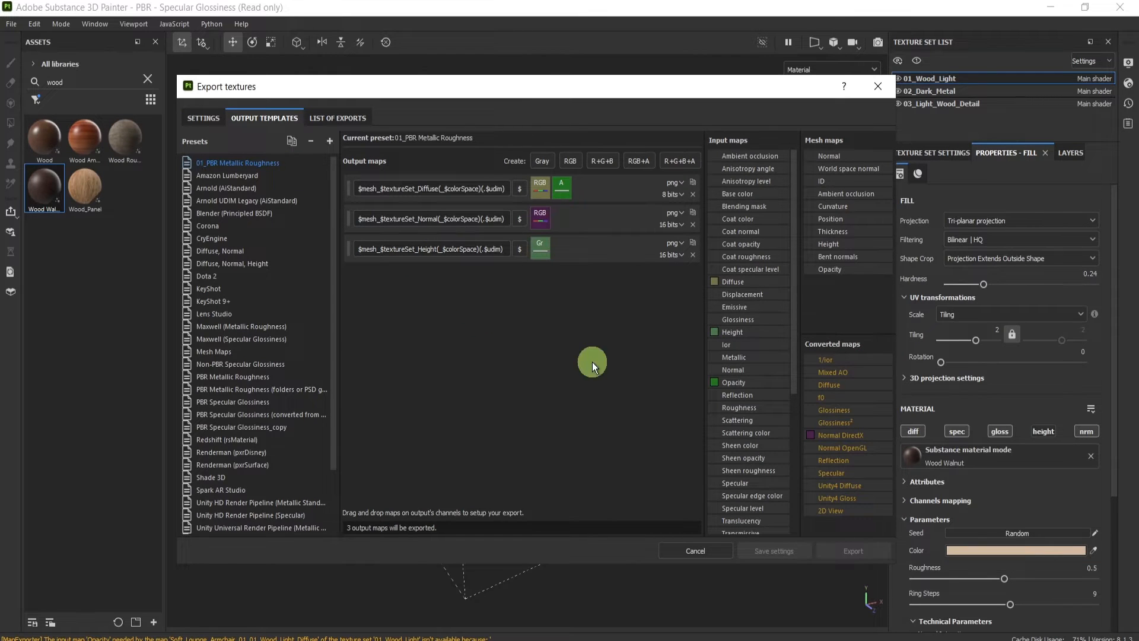
mouse_move(623, 338)
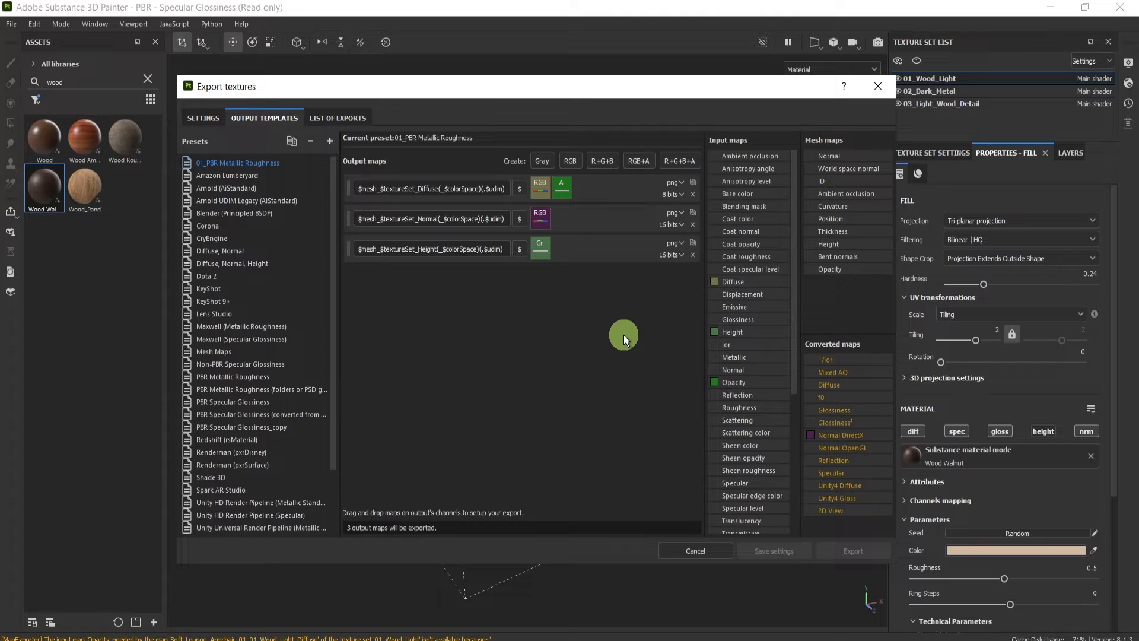
mouse_move(413, 271)
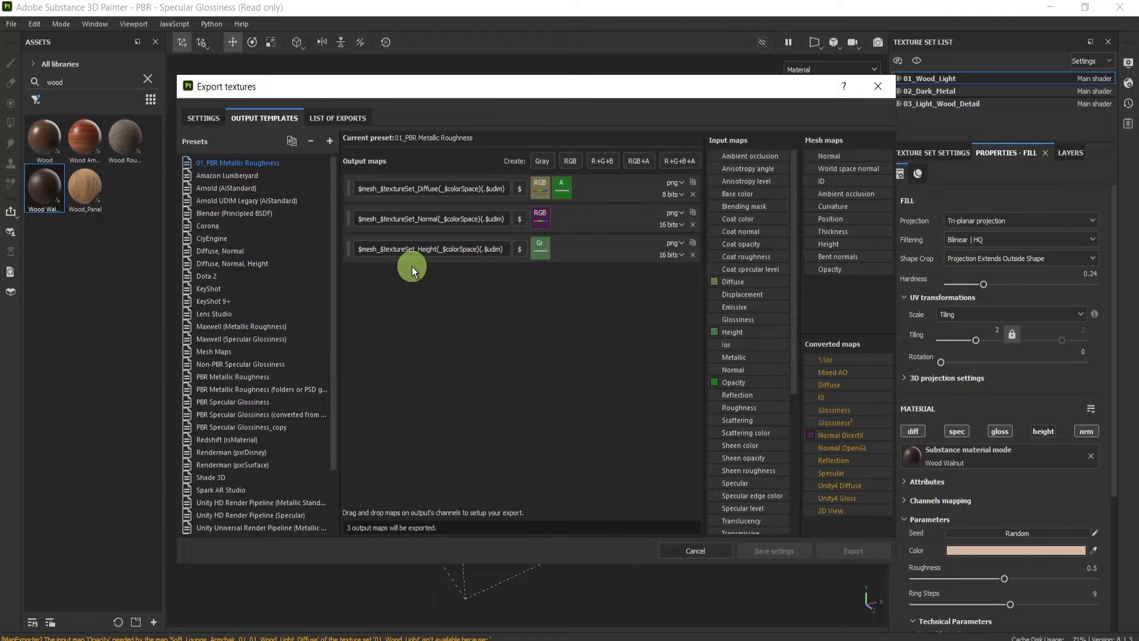
mouse_move(477, 281)
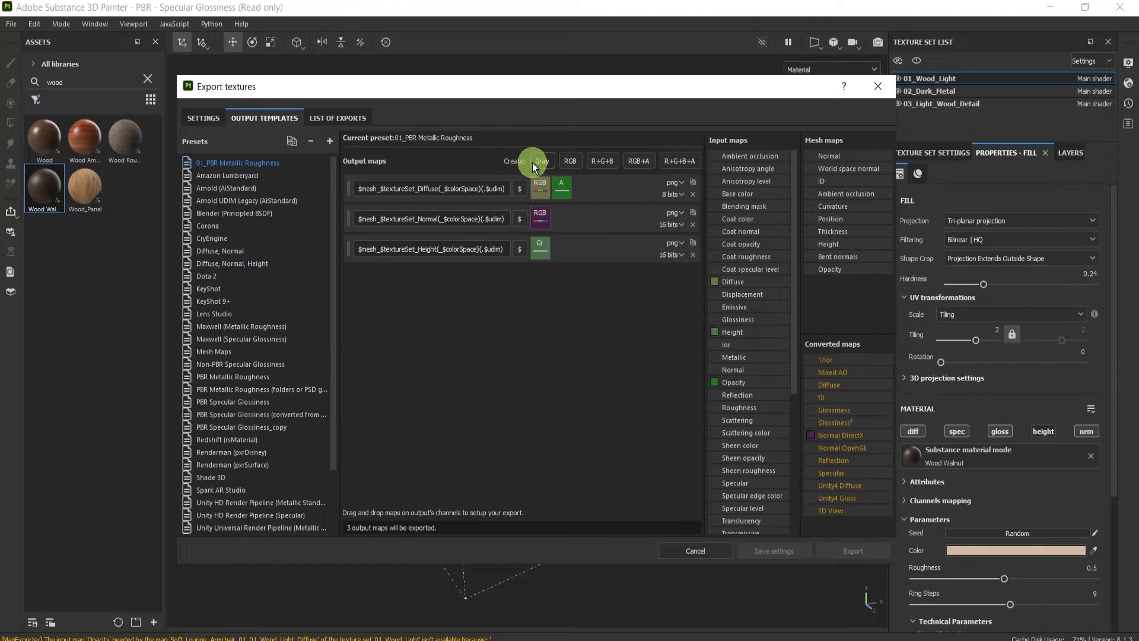
- Add a Gray output map fed by Ambient Occlusion and name it from the Height pattern with an AO suffix
click(542, 161)
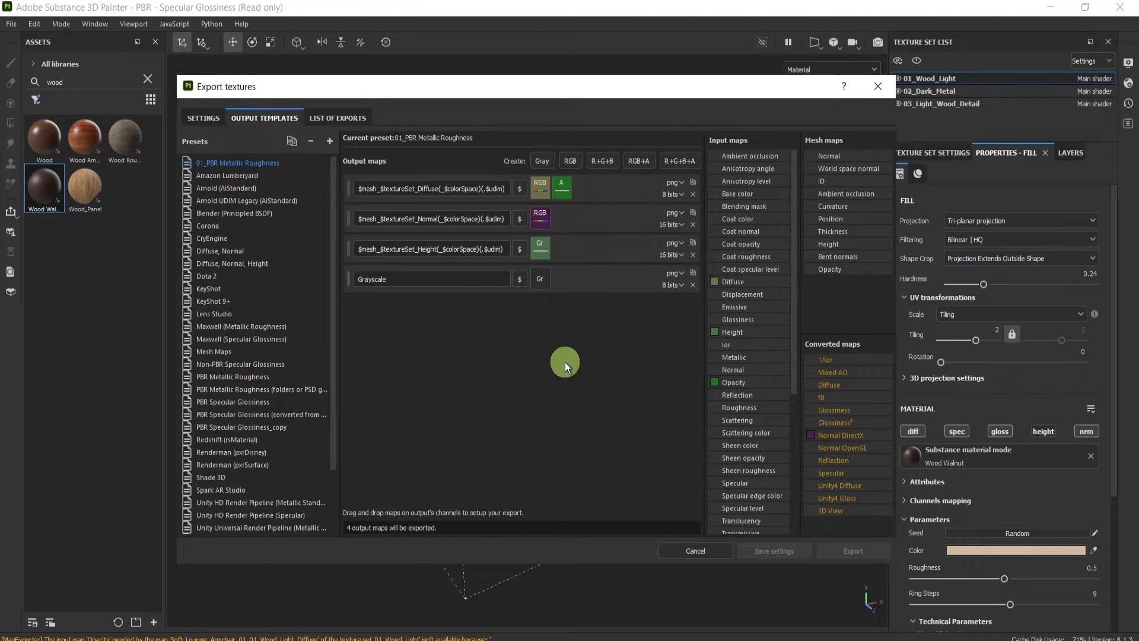
mouse_move(748, 158)
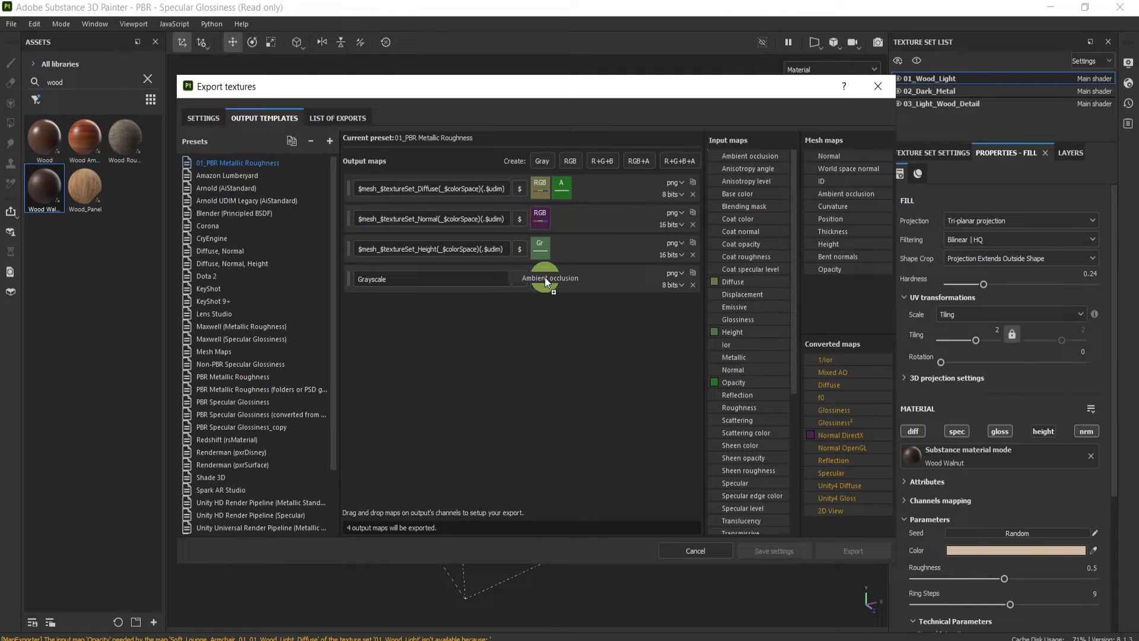
click(540, 284)
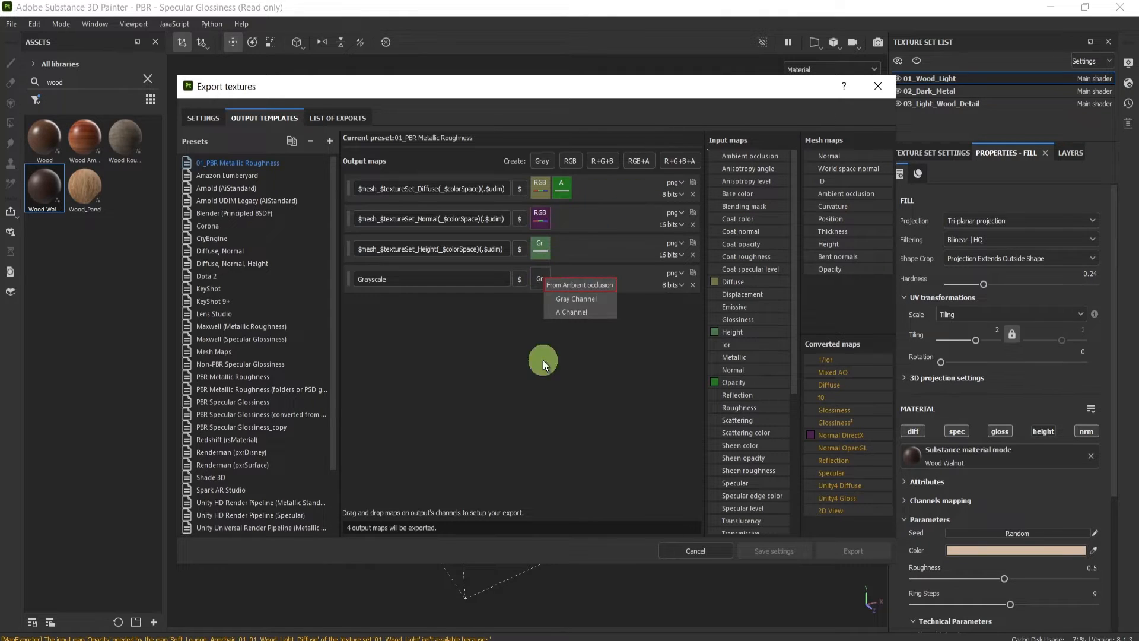
mouse_move(580, 299)
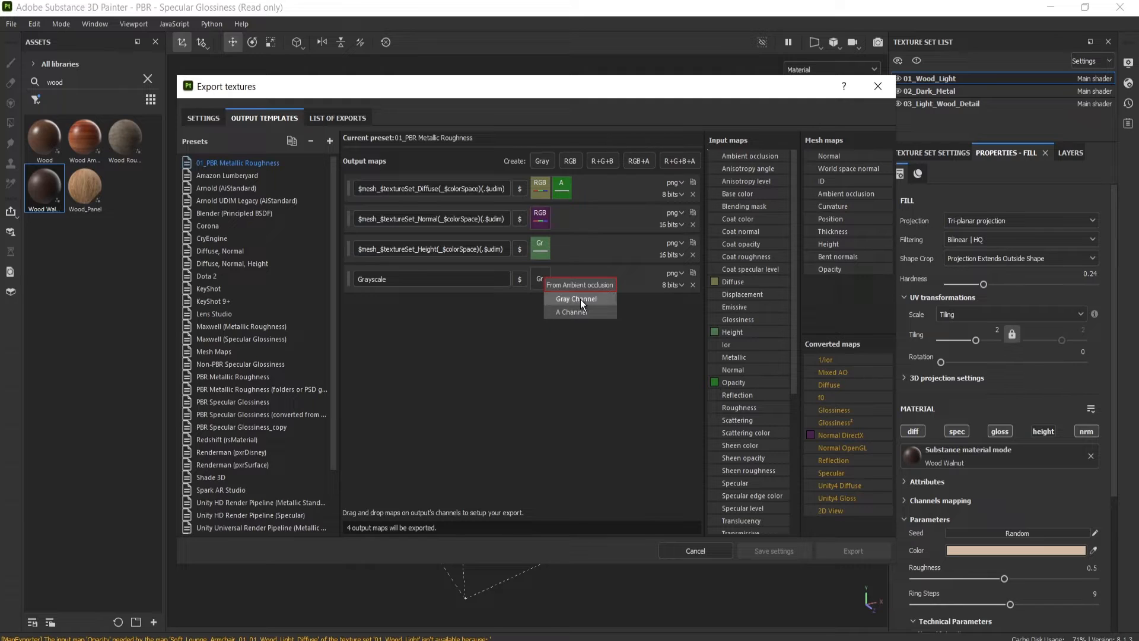
click(576, 298)
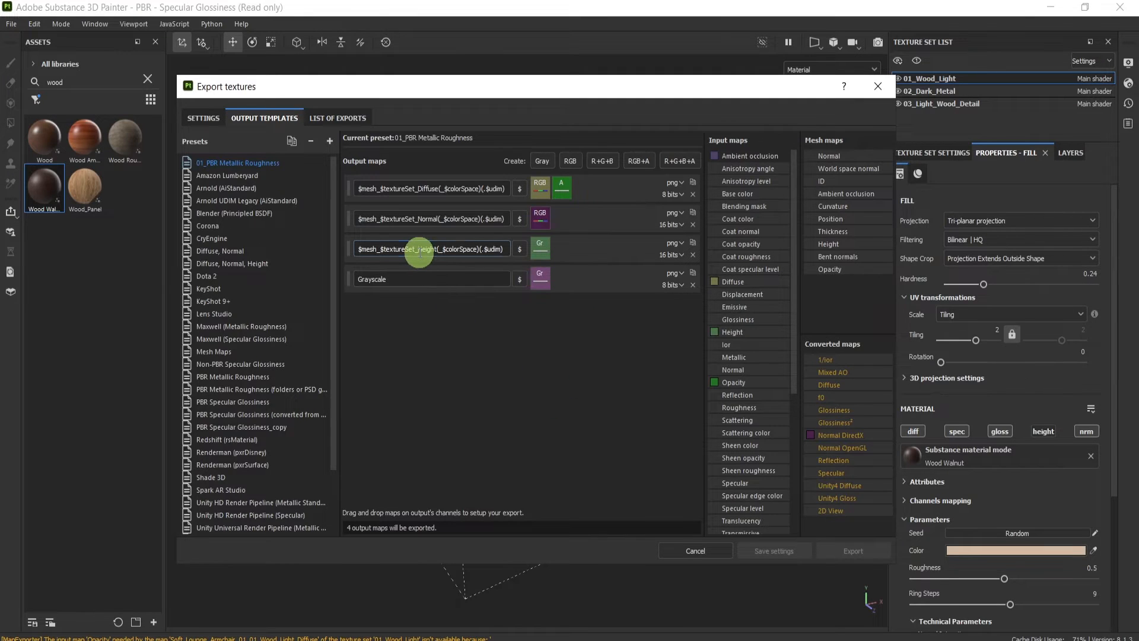
triple_click(431, 249)
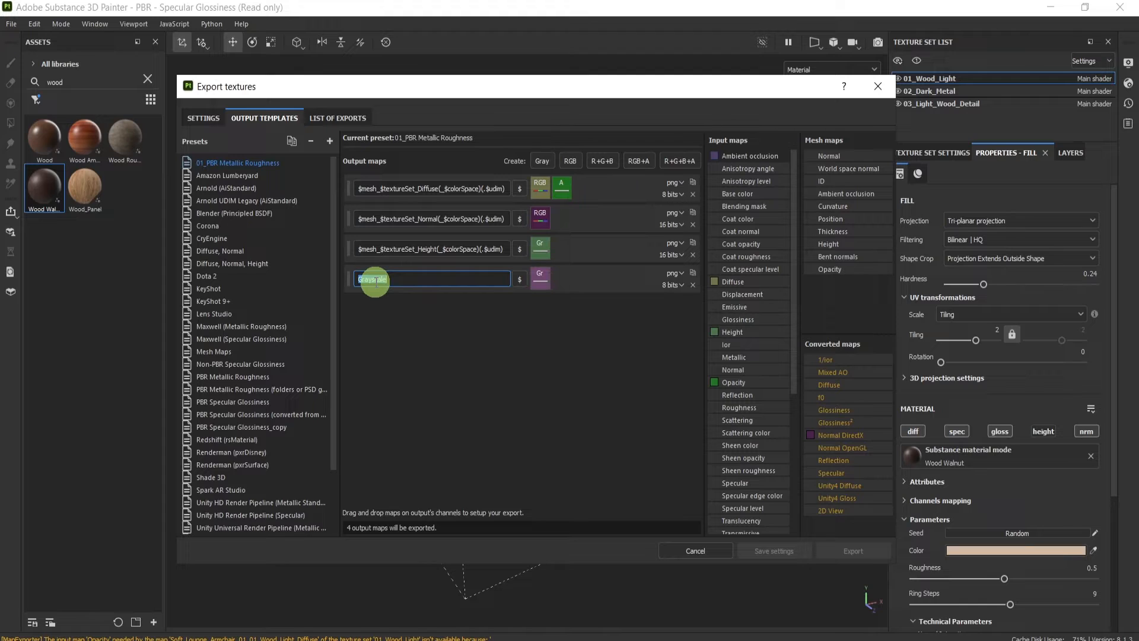
text($mesh_$textureSet_Height(_$colorSpace)(.$udm))
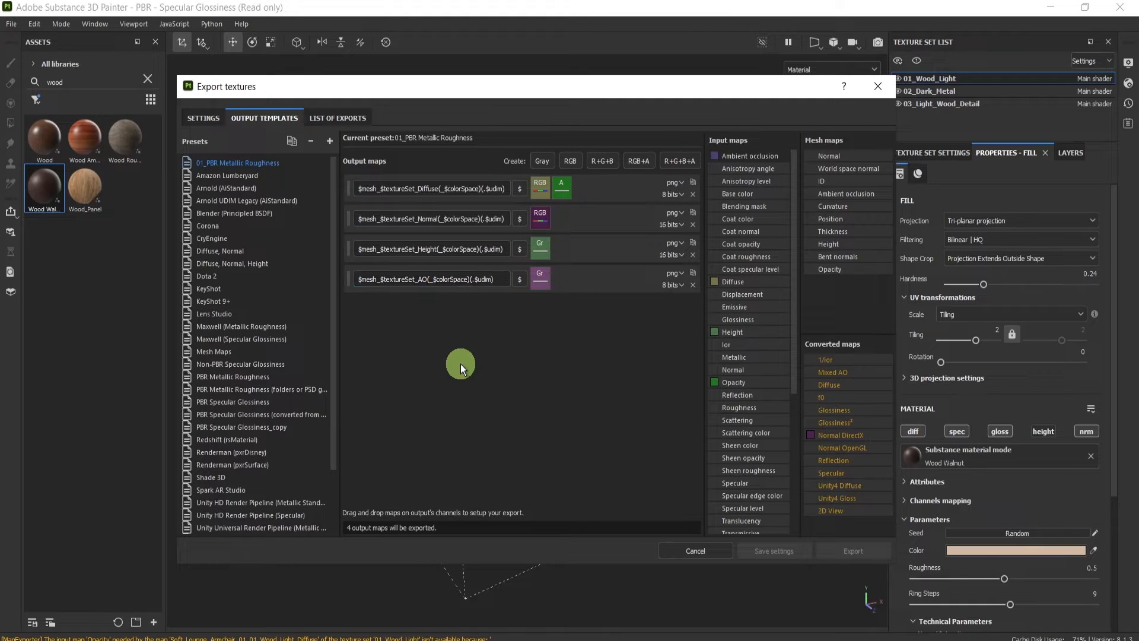
mouse_move(337, 118)
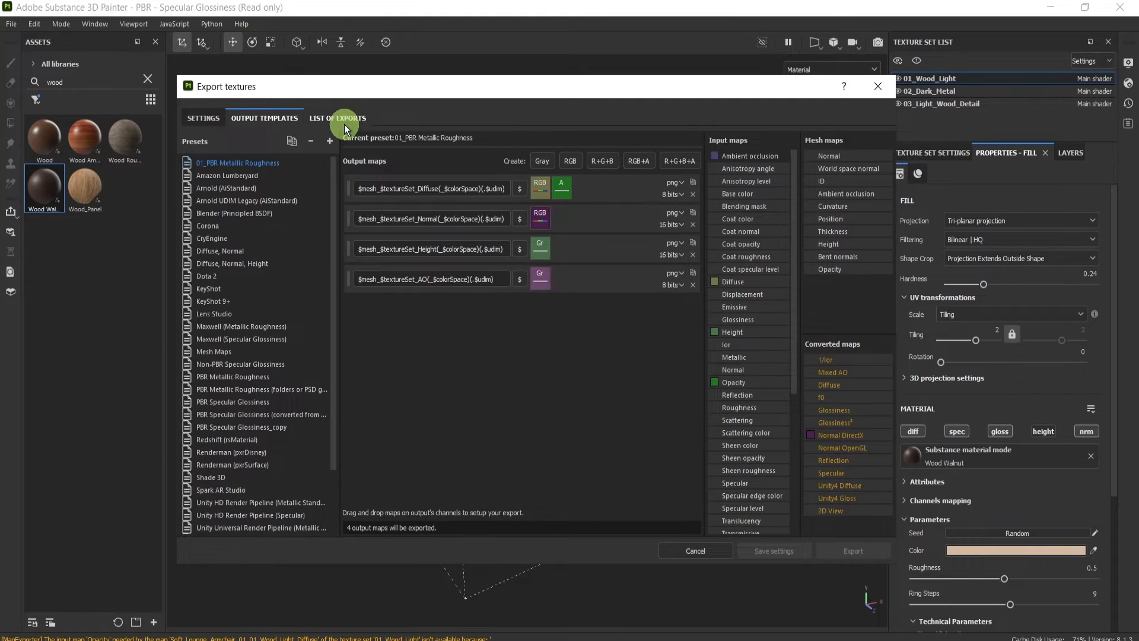
mouse_move(500, 373)
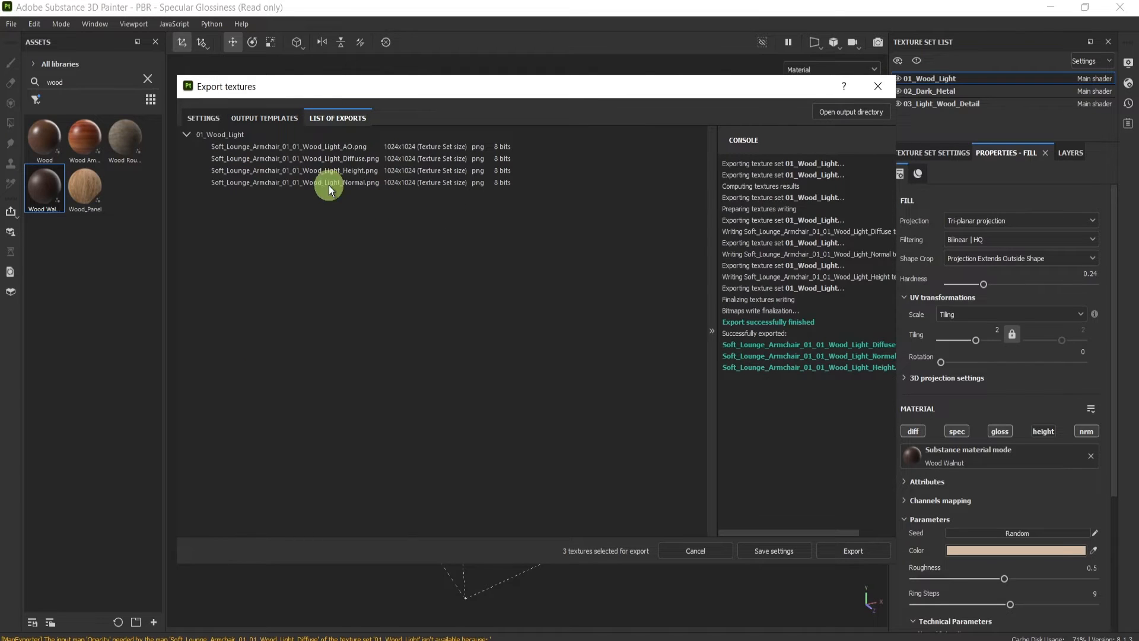
mouse_move(747, 491)
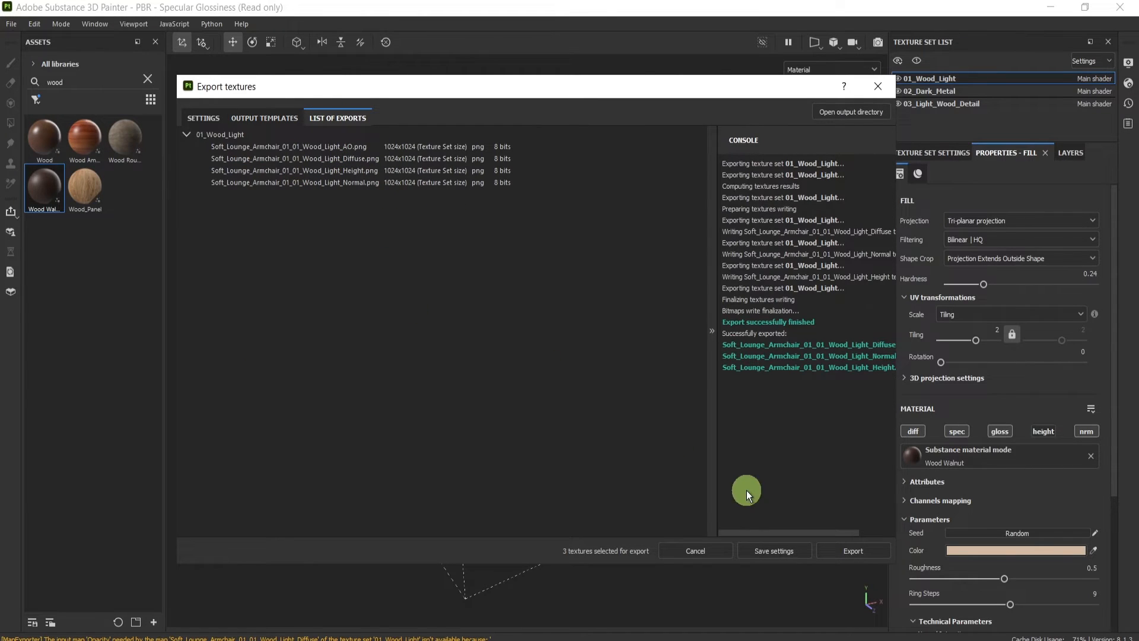
mouse_move(815, 544)
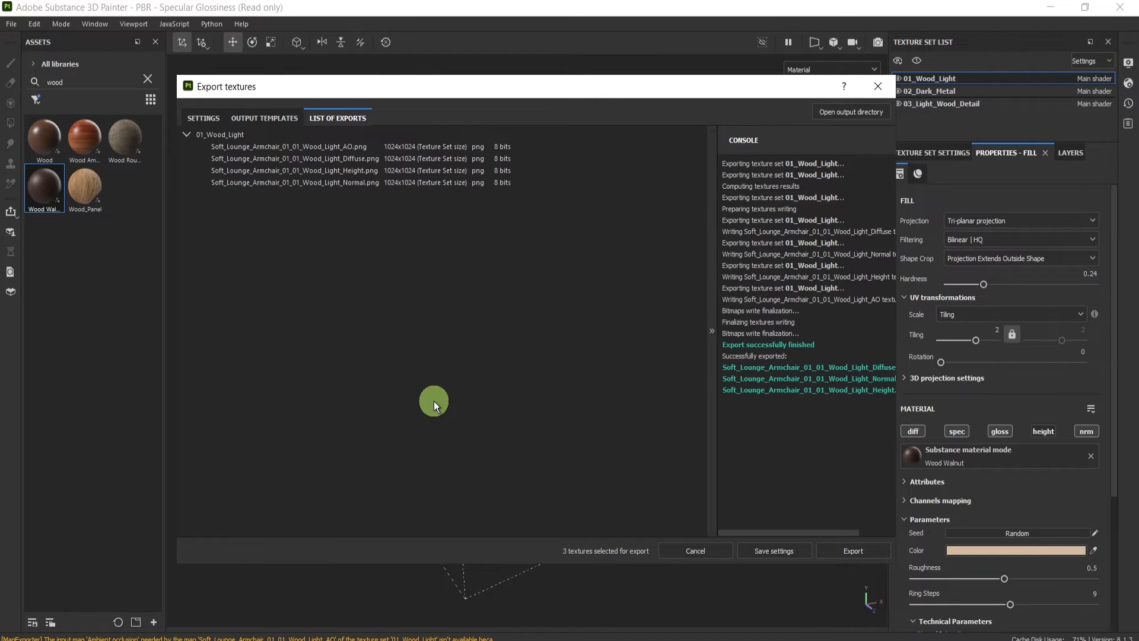
mouse_move(823, 404)
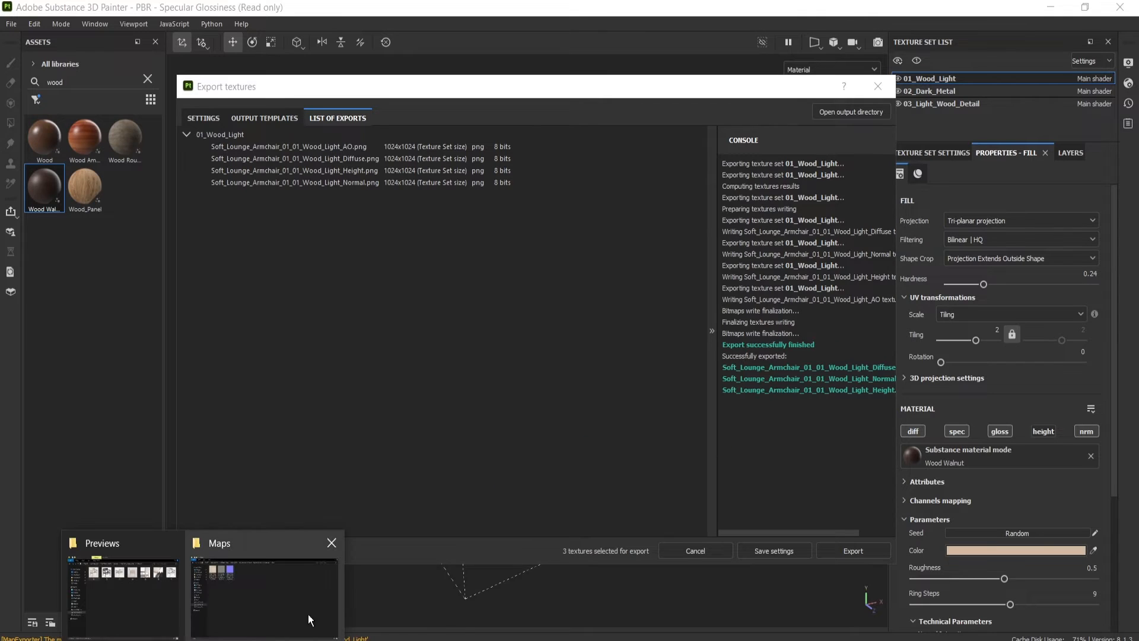
- Show the Maps folder, still holding only Diffuse, Height and Normal PNGs
click(263, 588)
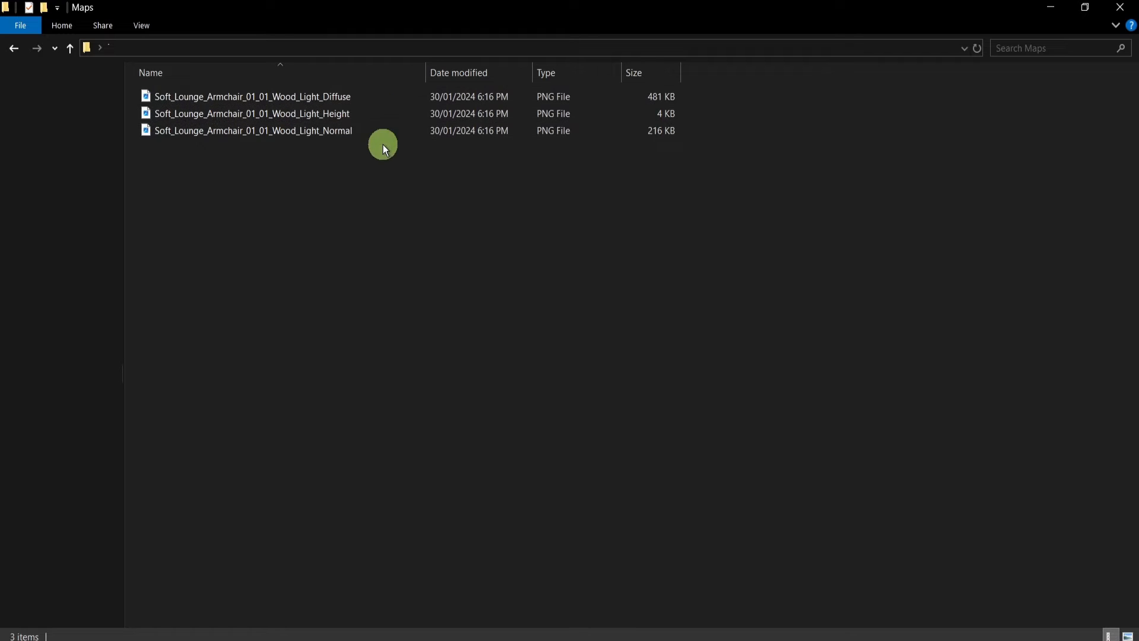
mouse_move(465, 197)
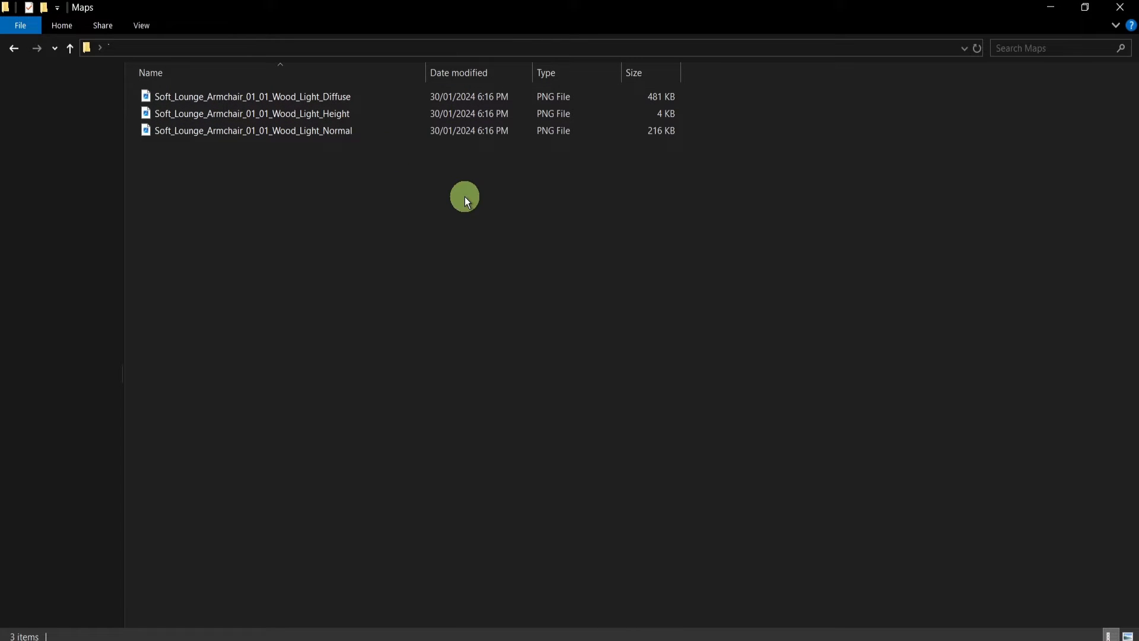
mouse_move(1039, 13)
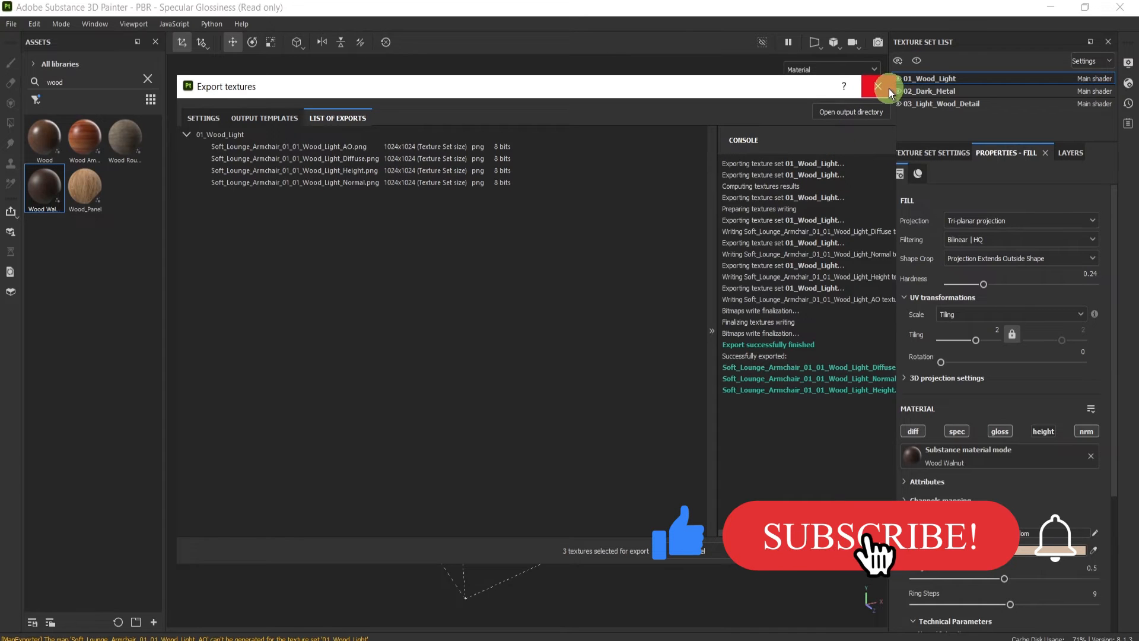
- Leave the export window and add an Ambient occlusion channel to 01_Wood_Light in Texture Set Settings
click(878, 87)
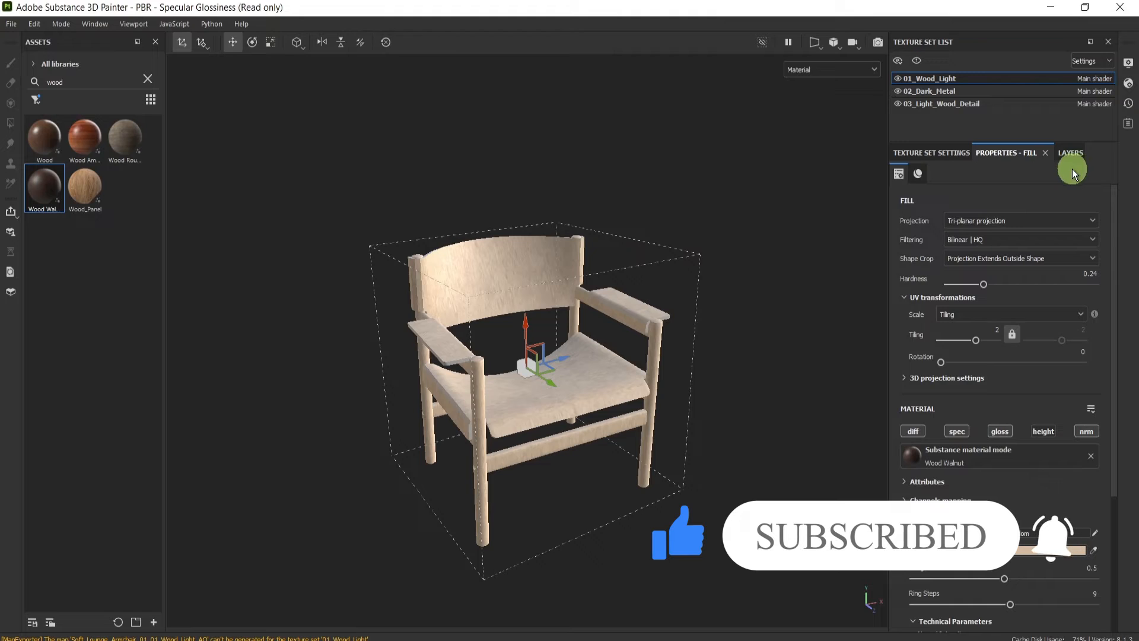
click(932, 153)
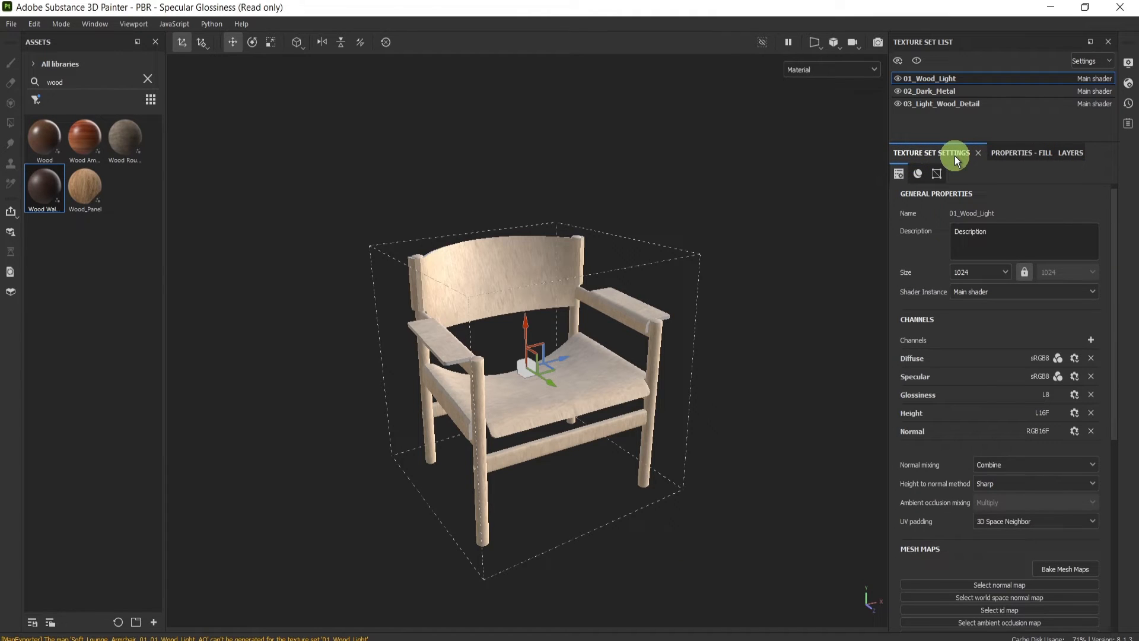
mouse_move(943, 323)
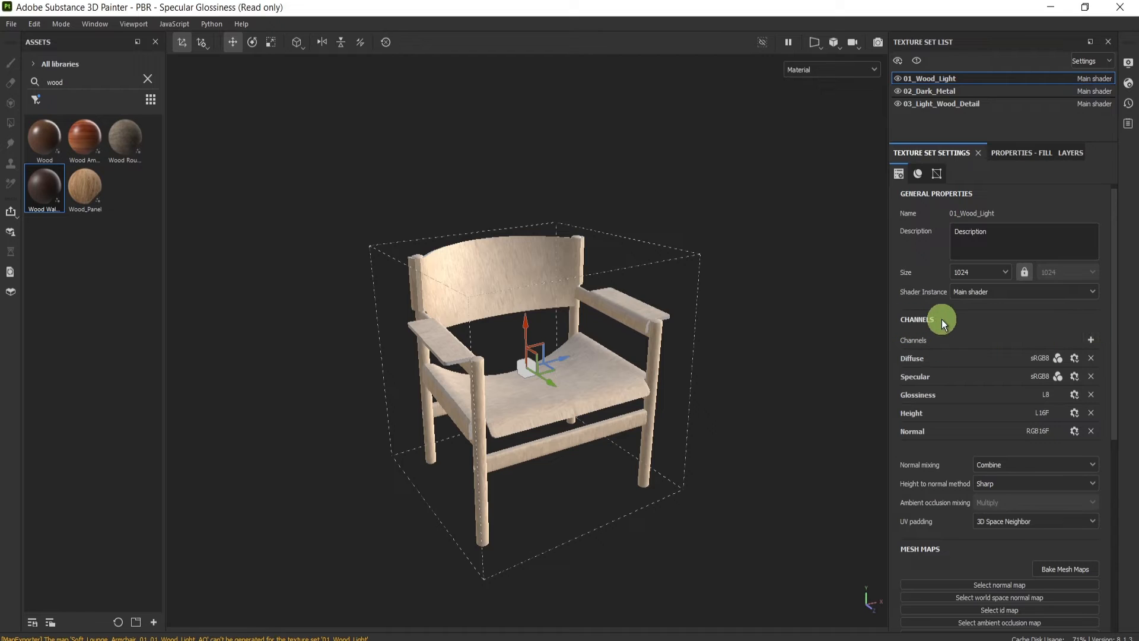
mouse_move(1069, 428)
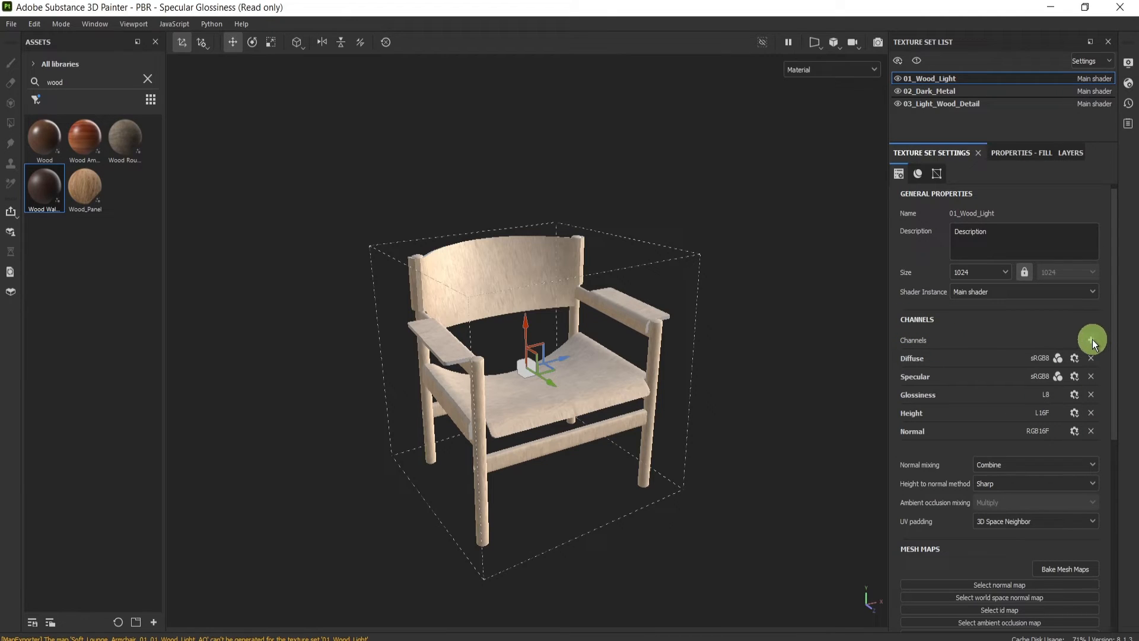
click(1093, 340)
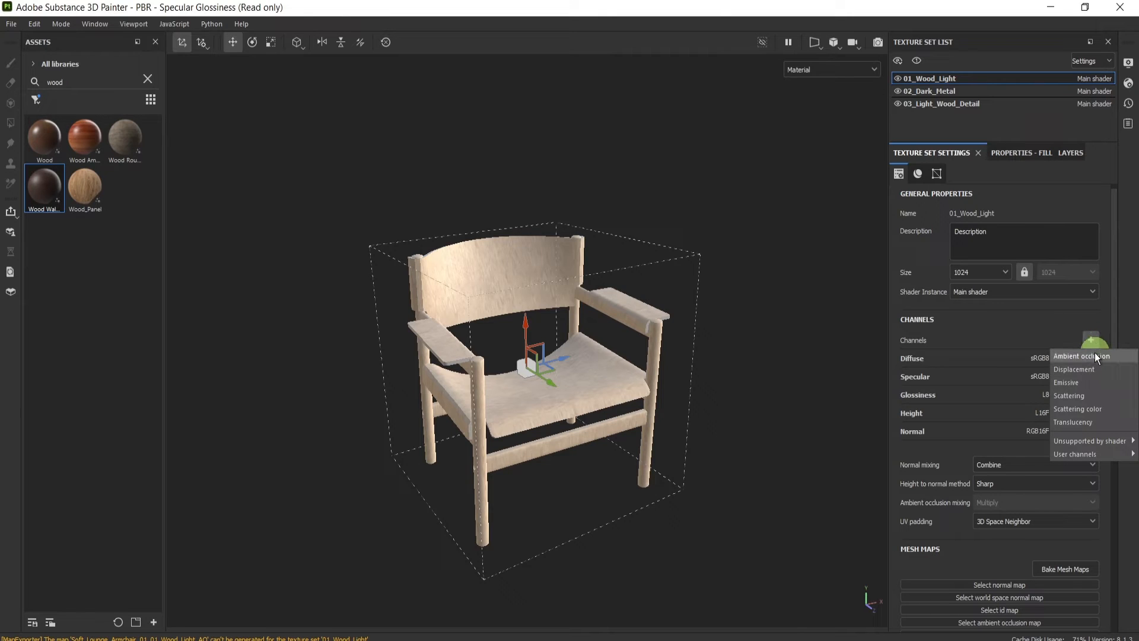
click(1081, 356)
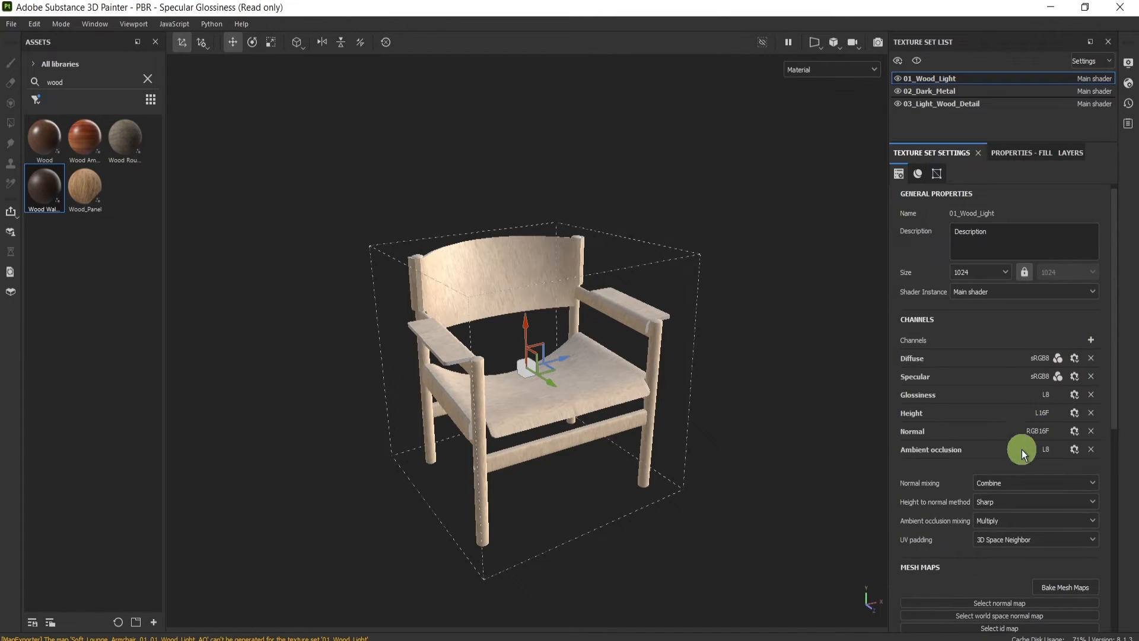
mouse_move(1017, 447)
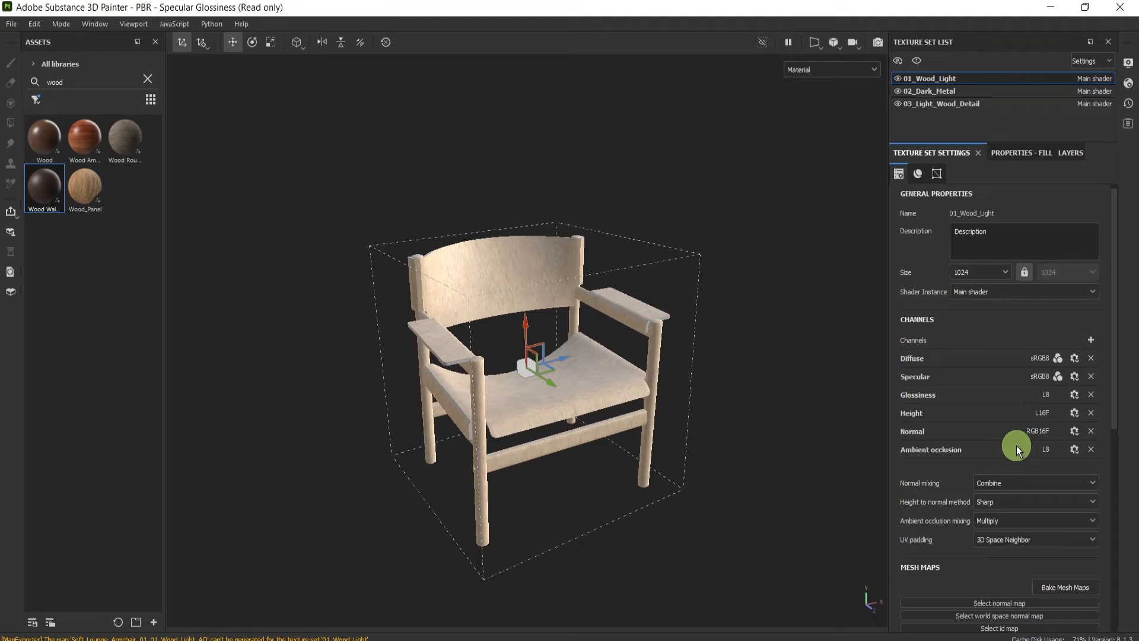
mouse_move(1016, 445)
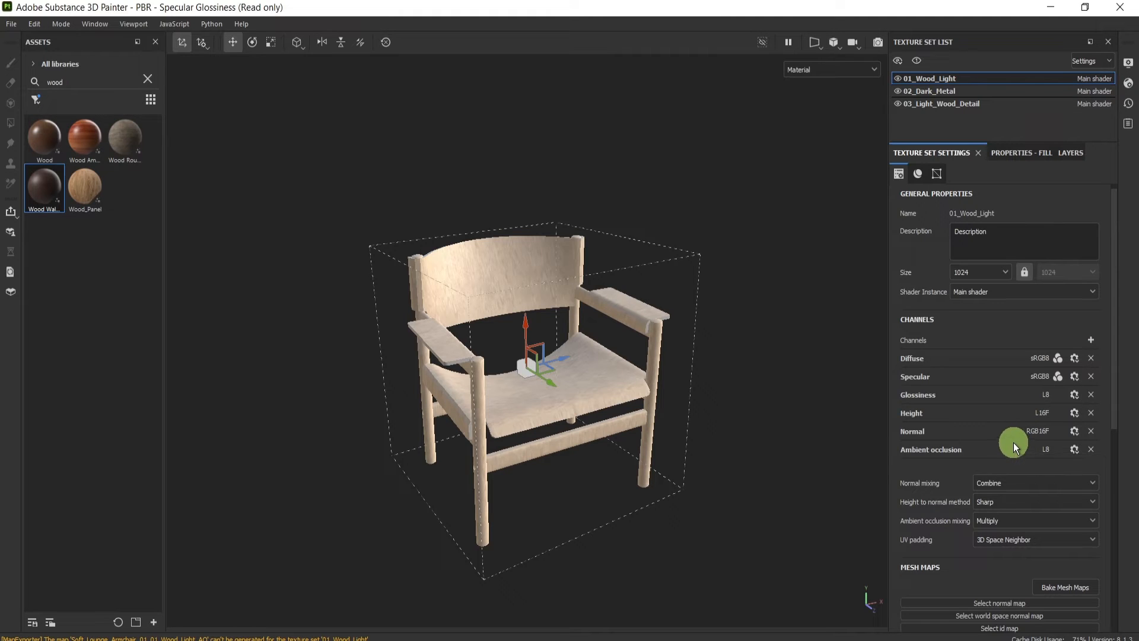
- Export all four 01_Wood_Light maps — Diffuse, Normal, Height and AO — via Export Textures
click(11, 24)
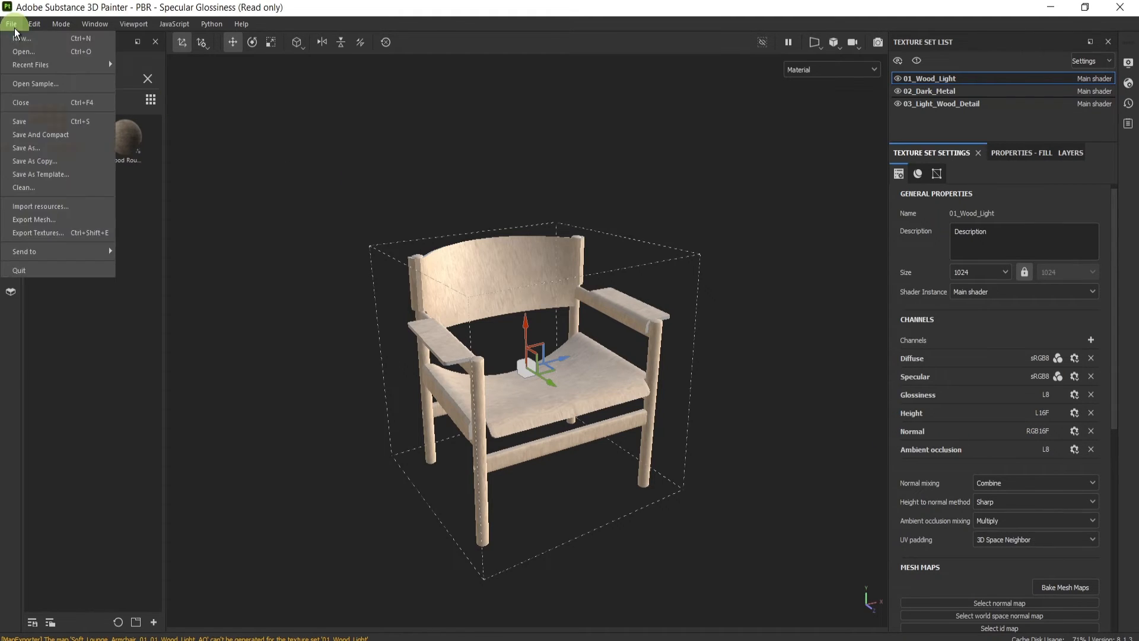
mouse_move(51, 233)
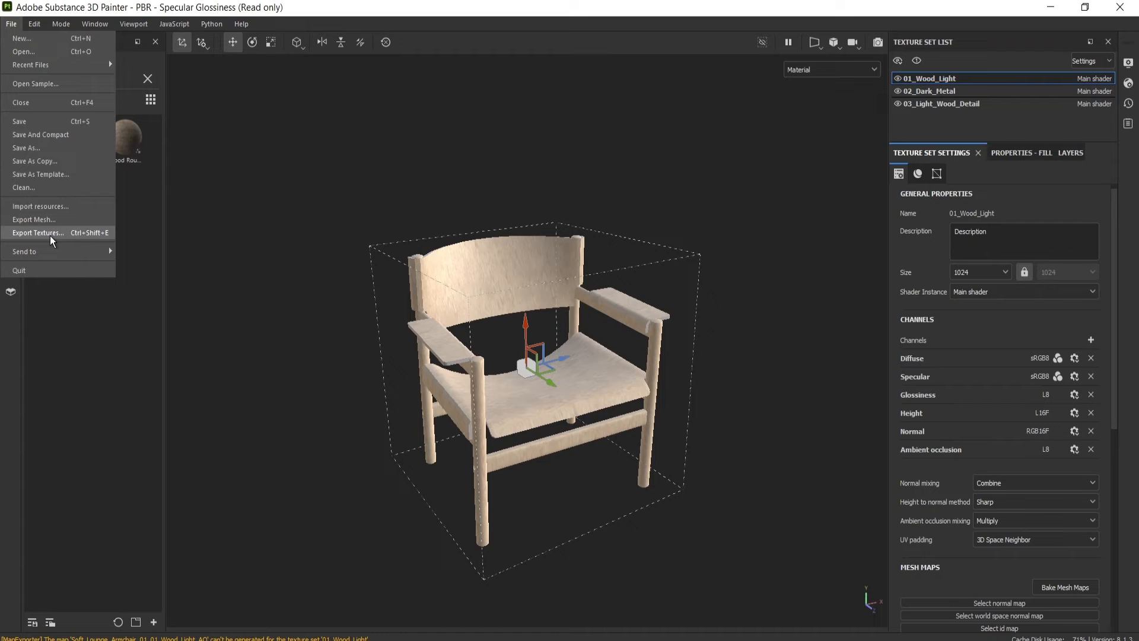
click(38, 232)
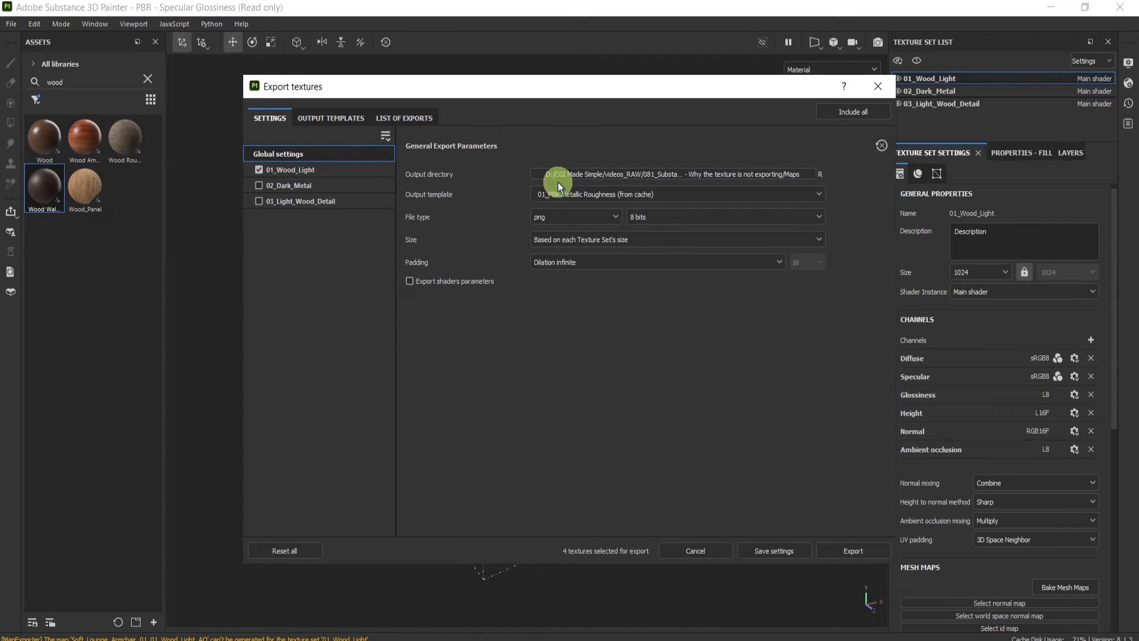
click(331, 117)
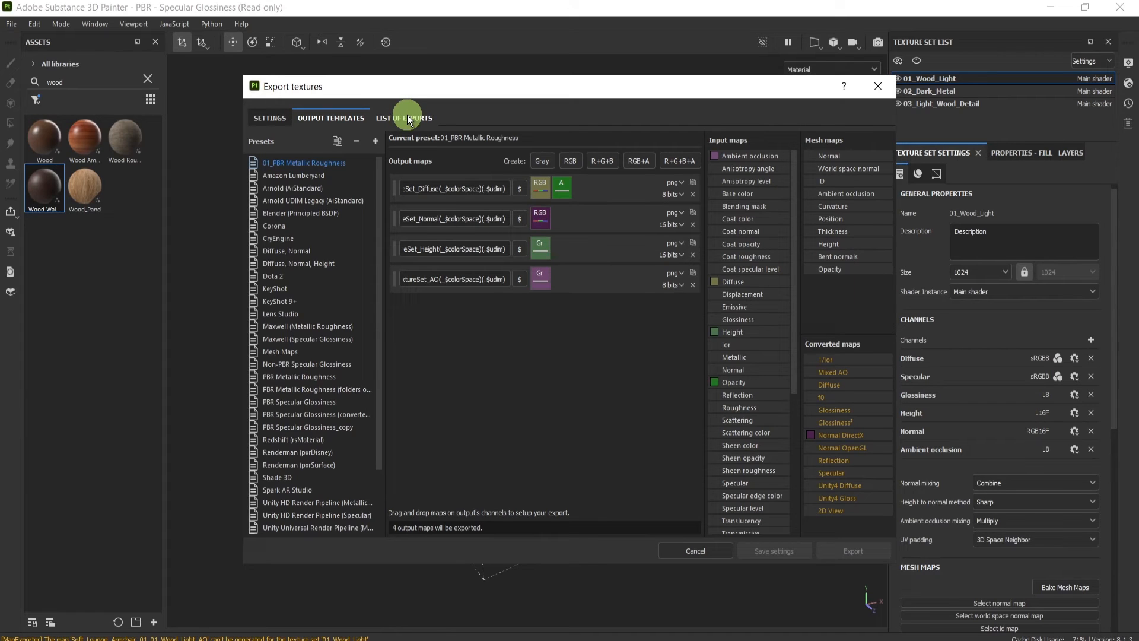
click(403, 117)
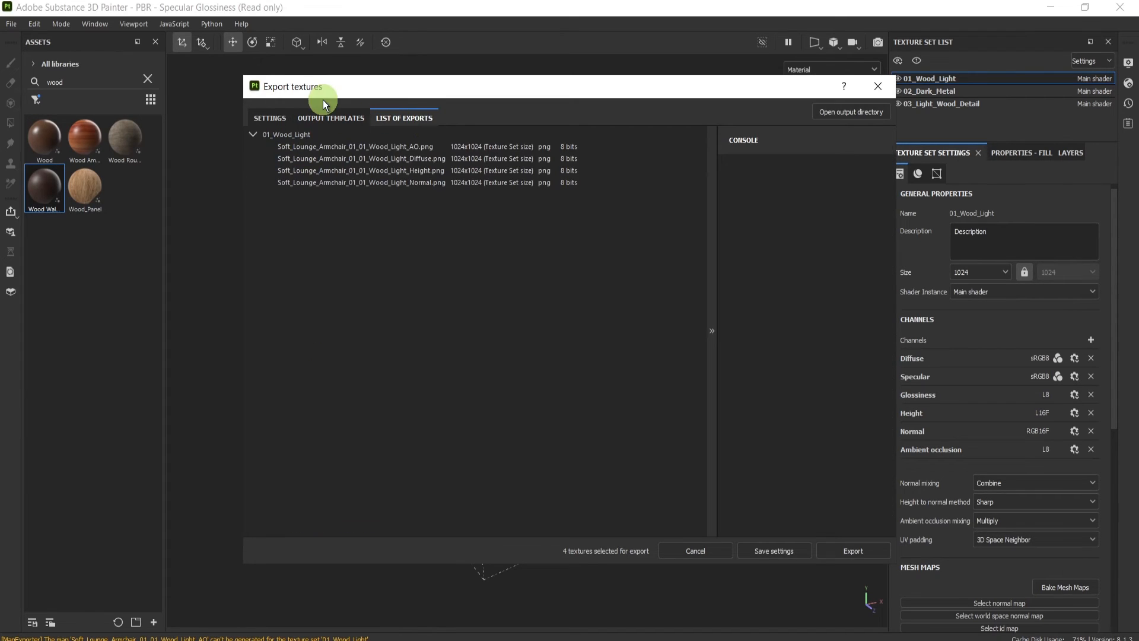
click(852, 550)
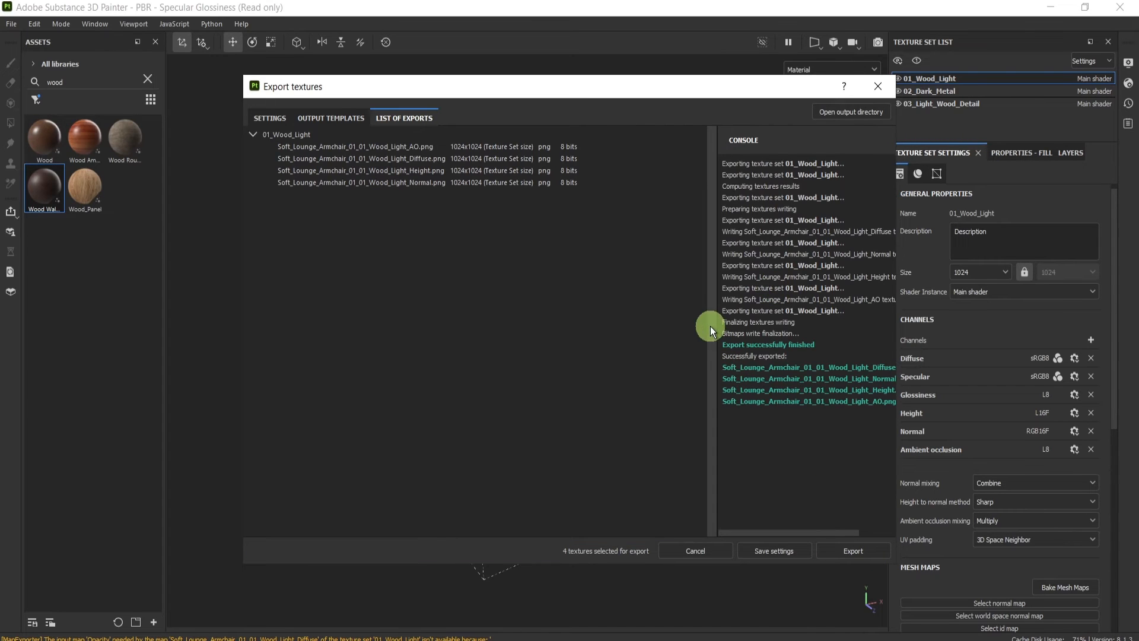
mouse_move(715, 331)
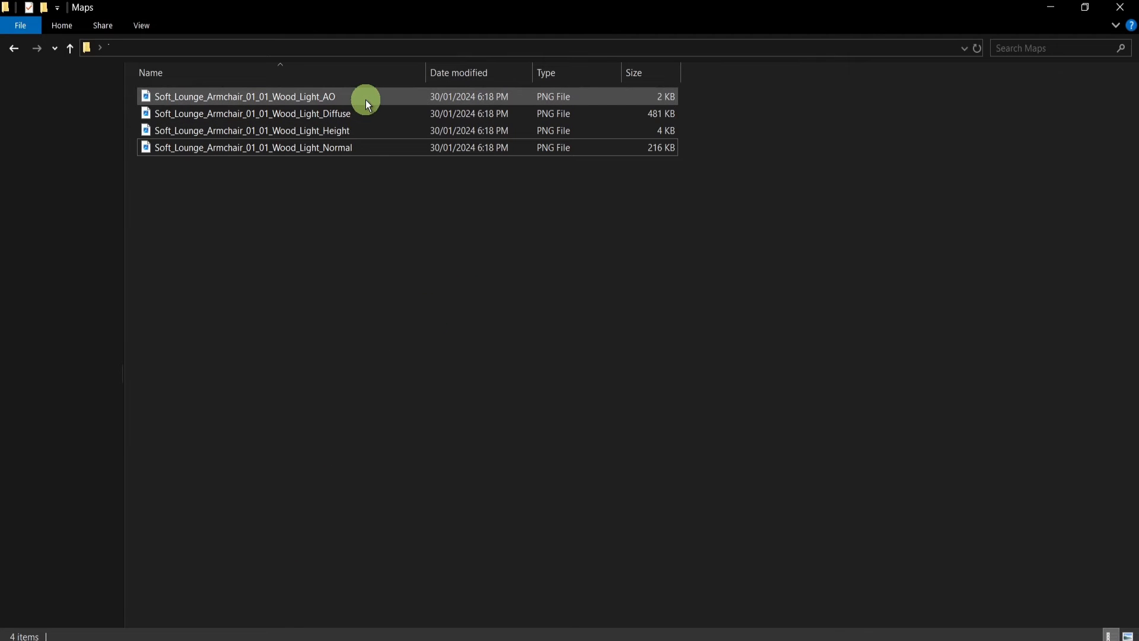
- View the exported AO PNG from the Maps folder
double_click(243, 96)
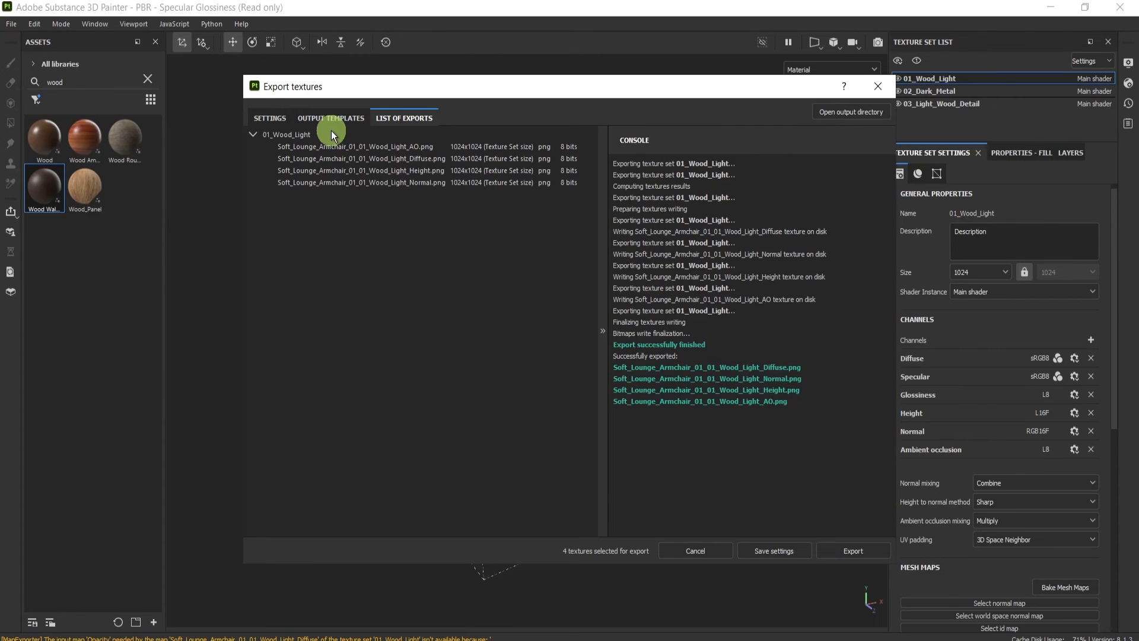
- Return to the Output Templates view listing the four output maps including AO
click(330, 118)
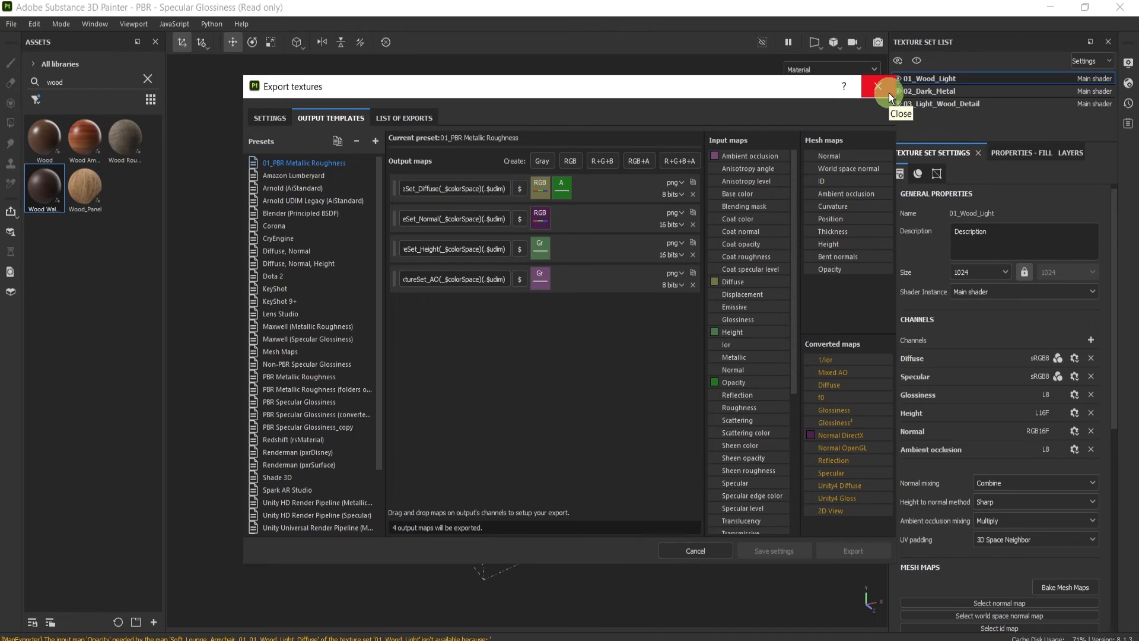
mouse_move(890, 98)
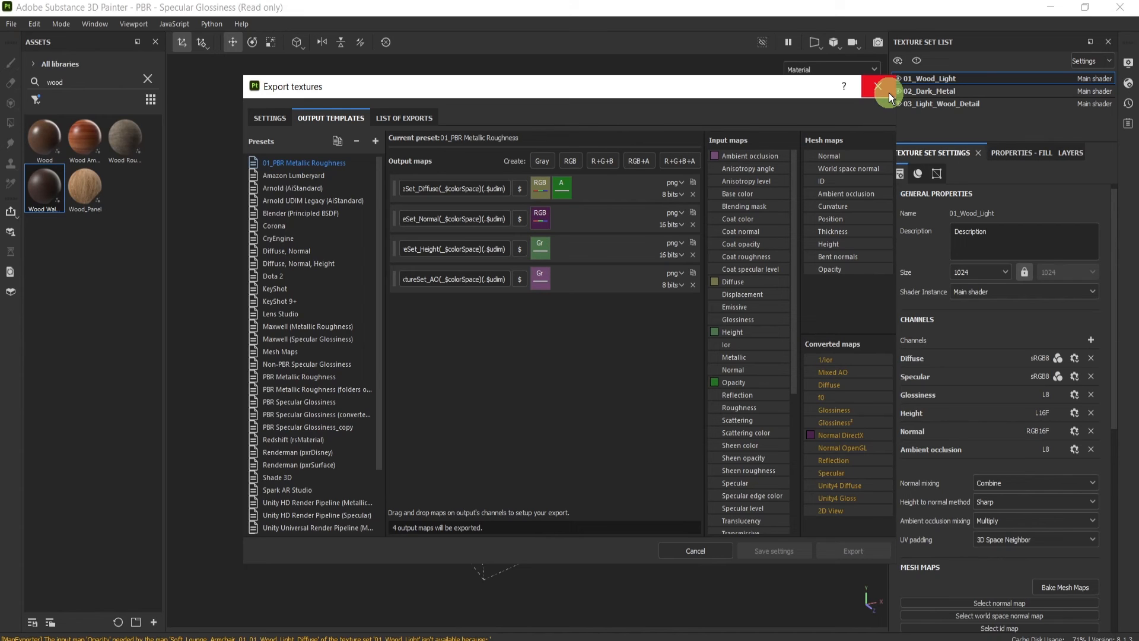
mouse_move(500, 390)
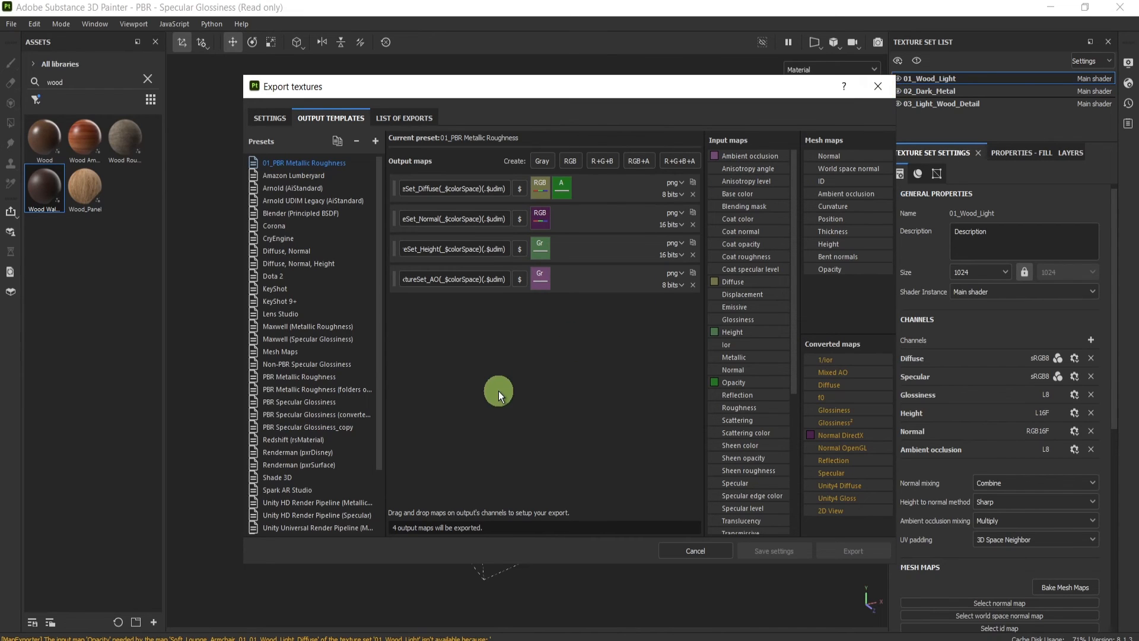